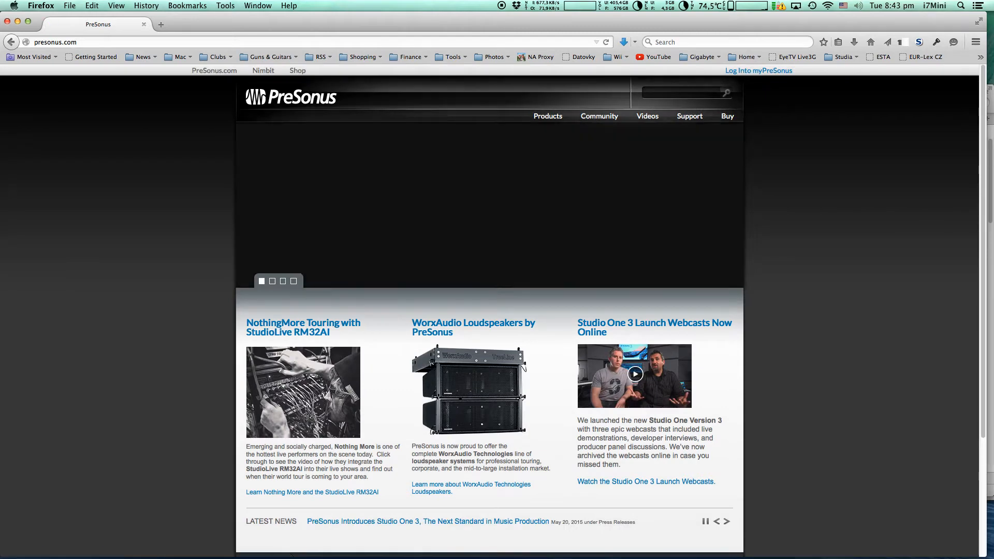
Go to the full PreSonus Products page and find the Software section.
left_click(548, 116)
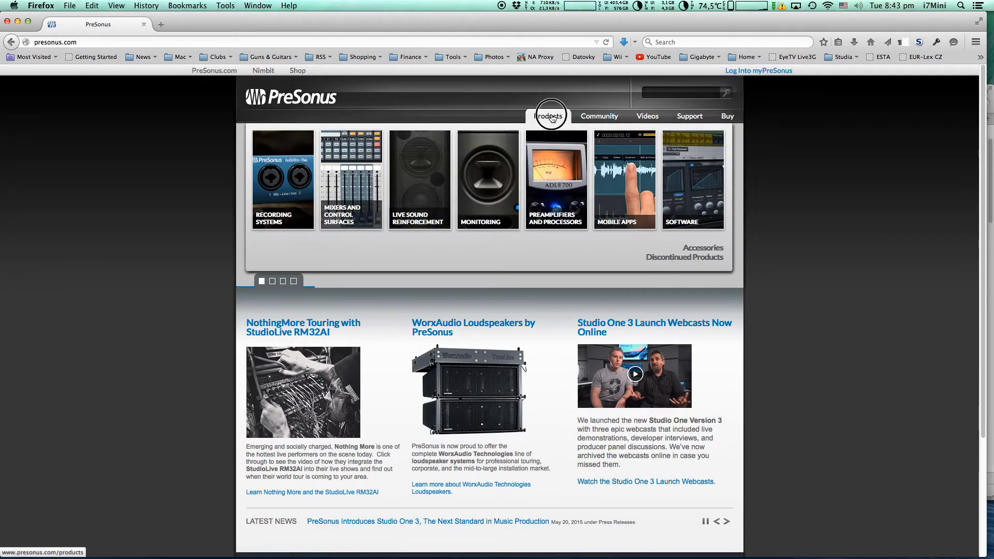
left_click(547, 116)
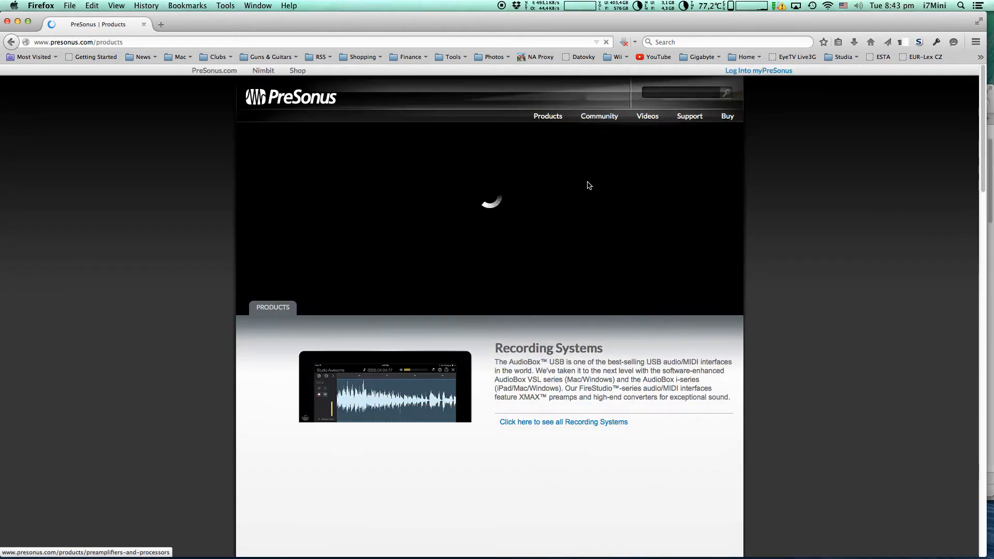
scroll("down", 3)
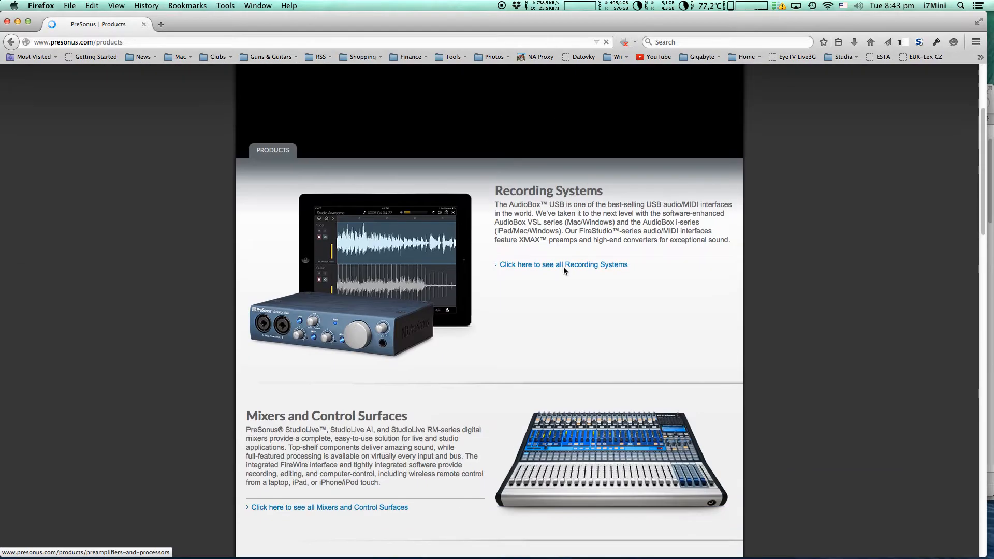
scroll("down", 3)
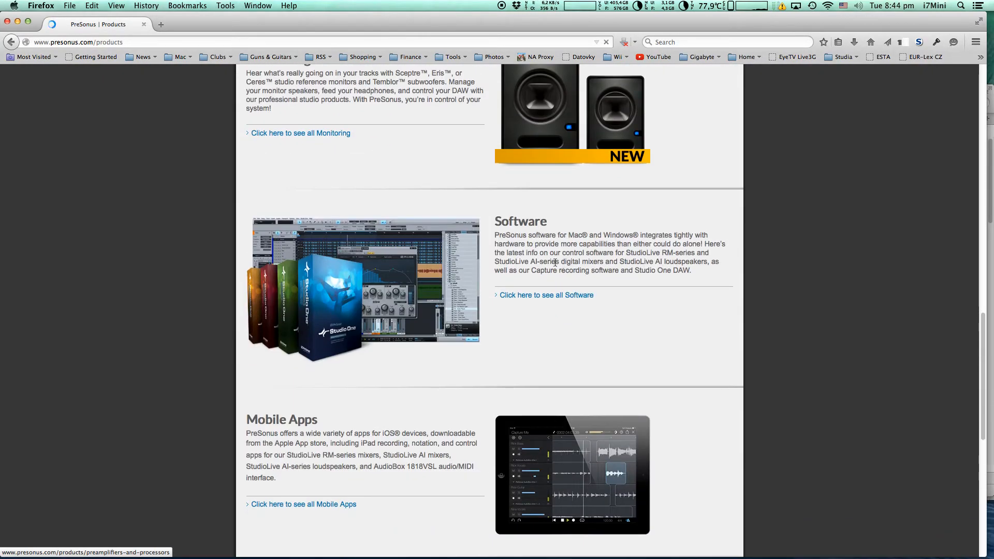
Show the complete Software products listing (Capture, Notion 5, Notion Conducting).
left_click(545, 296)
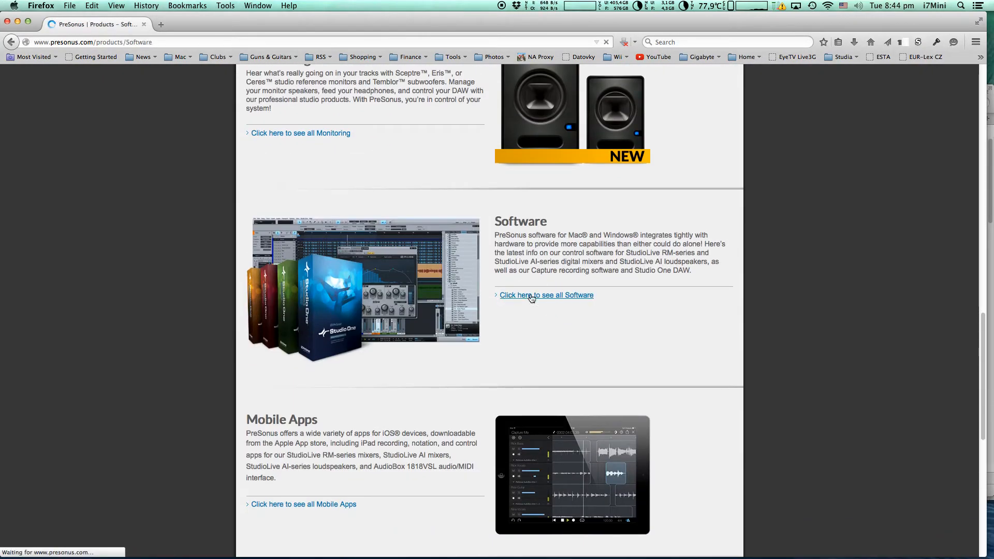
left_click(545, 294)
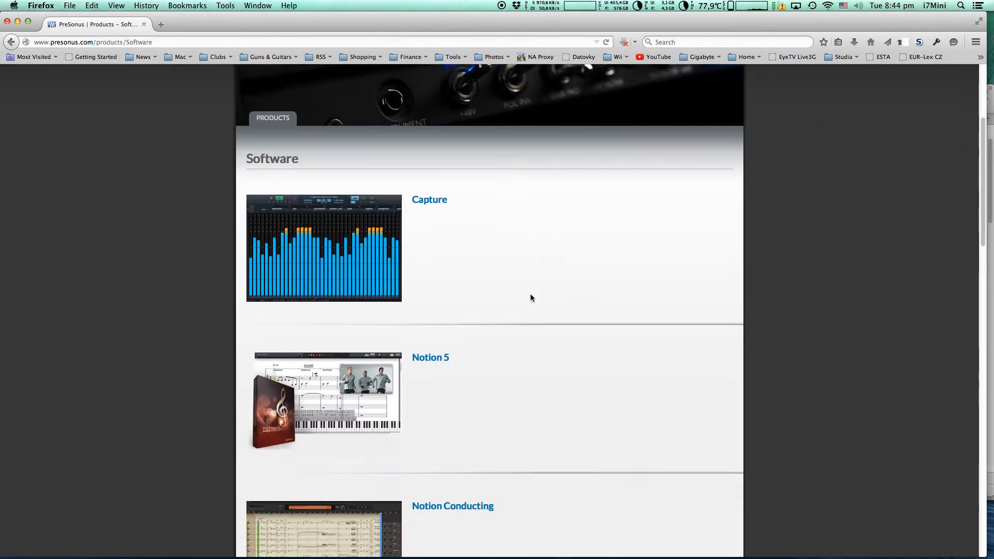
scroll("down", 3)
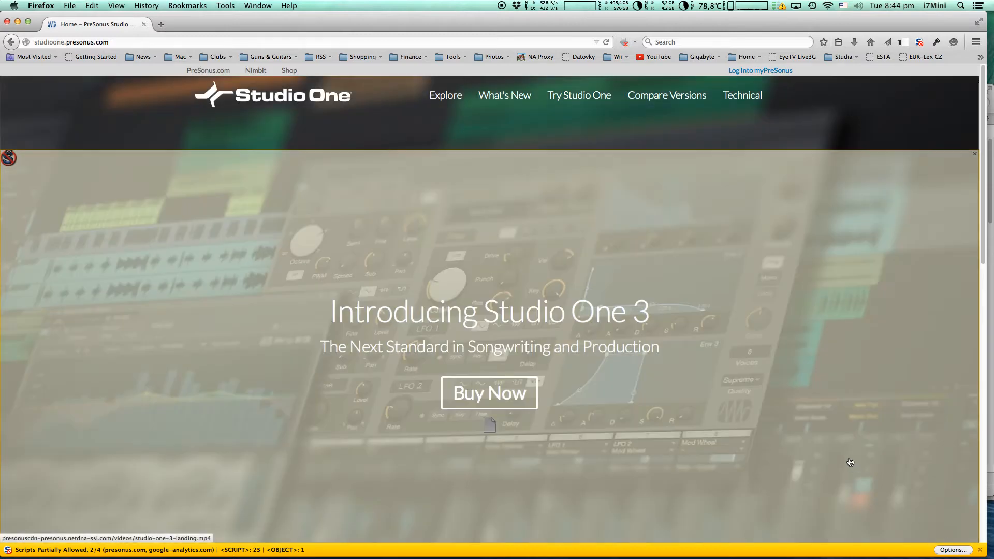
mouse_move(578, 95)
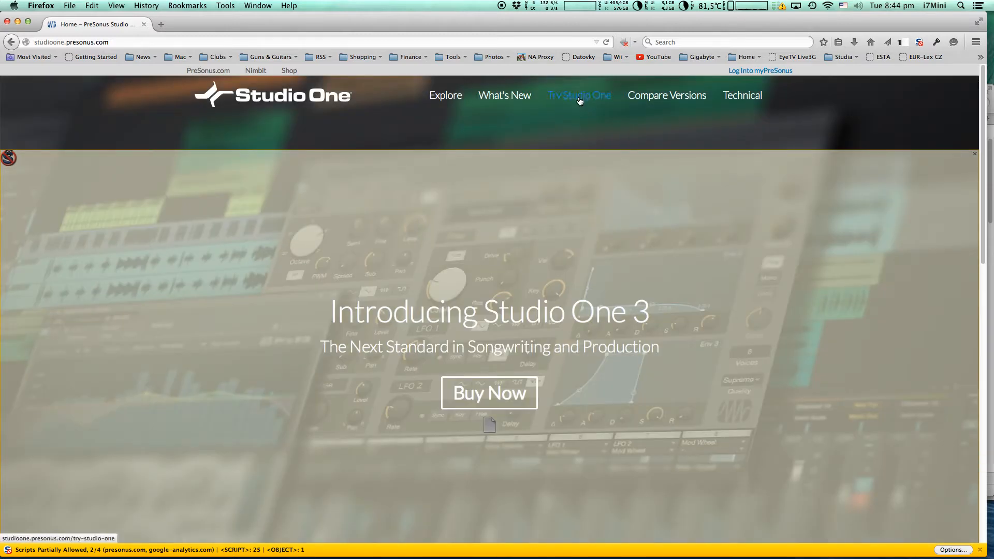
Request the Studio One Professional demo from the Try Studio One page.
left_click(578, 96)
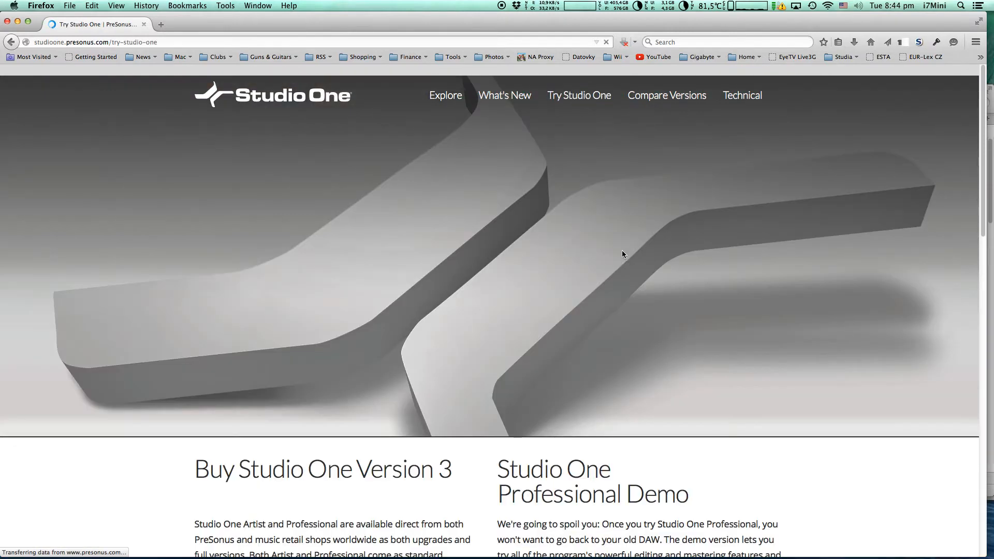
scroll("down", 3)
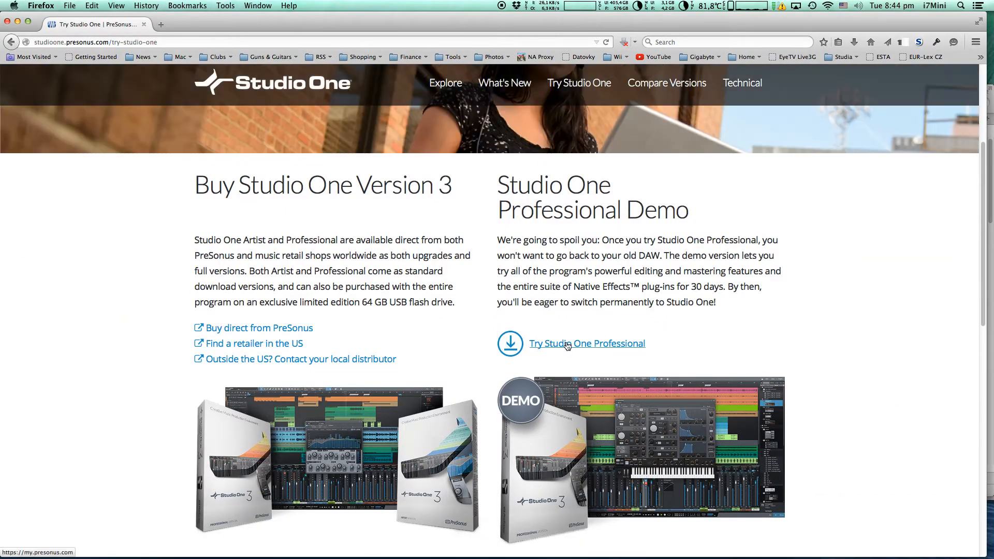
left_click(586, 343)
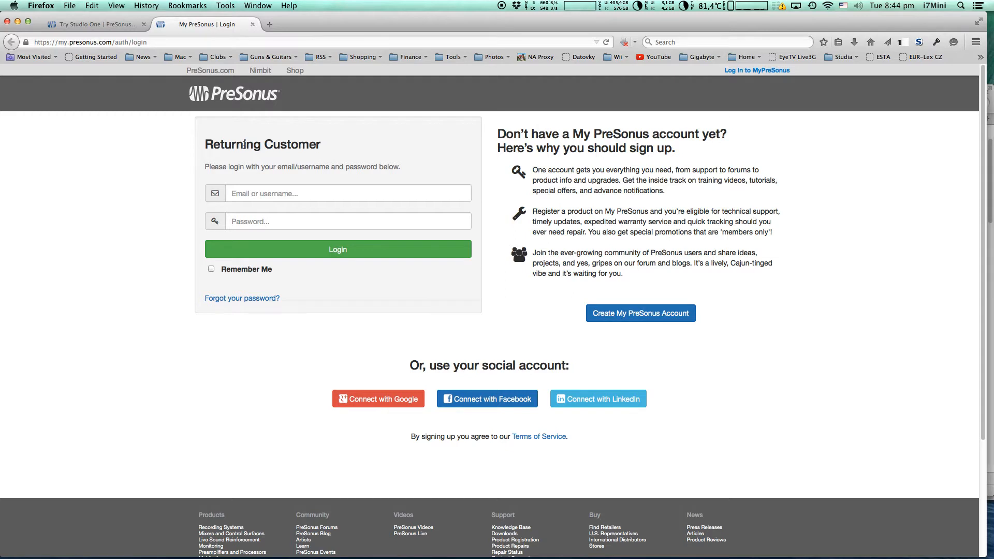
mouse_move(350, 358)
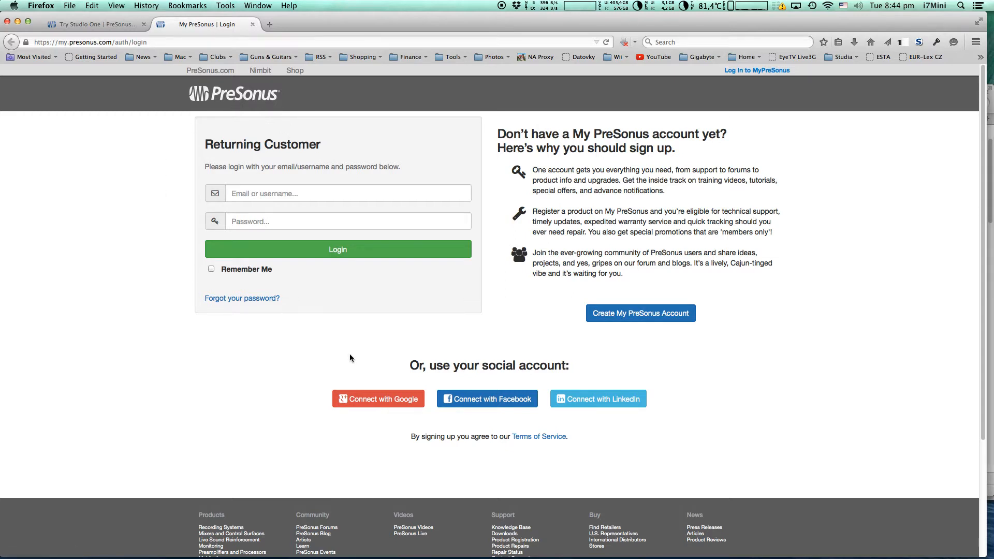
mouse_move(449, 350)
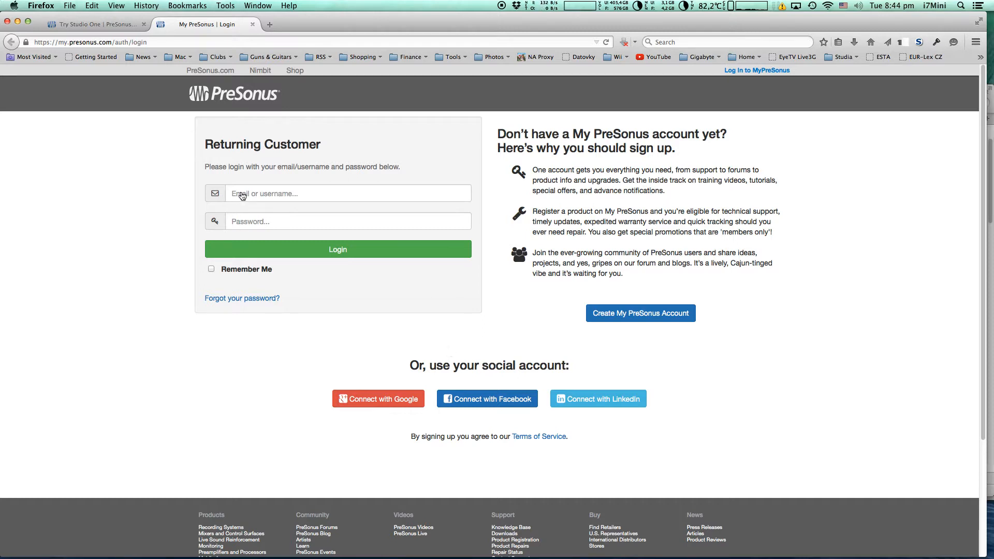
Enter the account email ending in 'lservis.com' and the password in the login form.
left_click(347, 193)
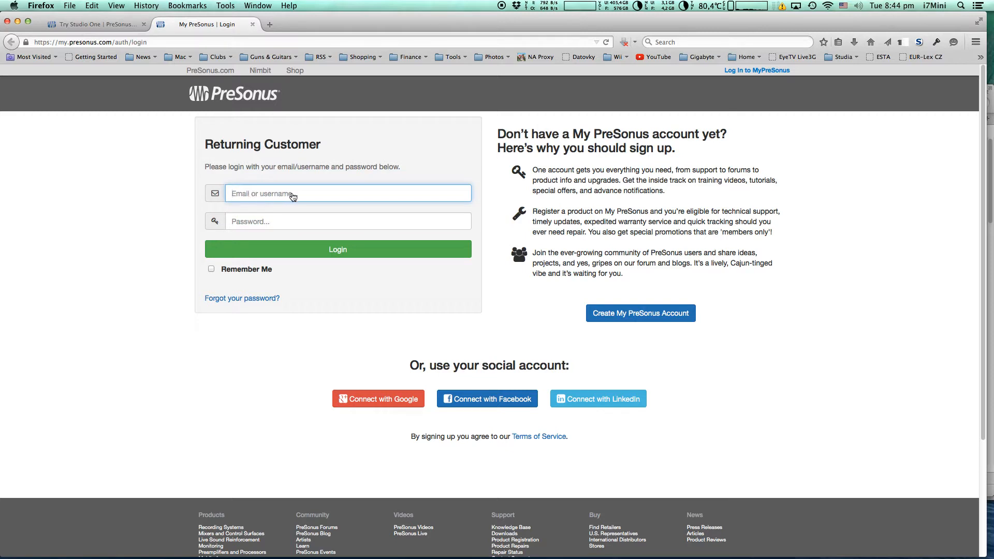
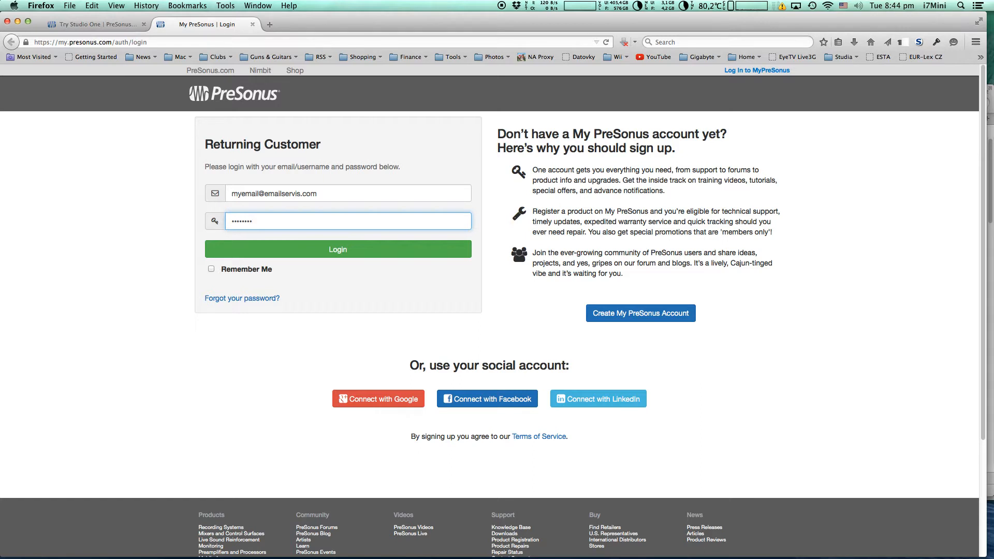
mouse_move(277, 223)
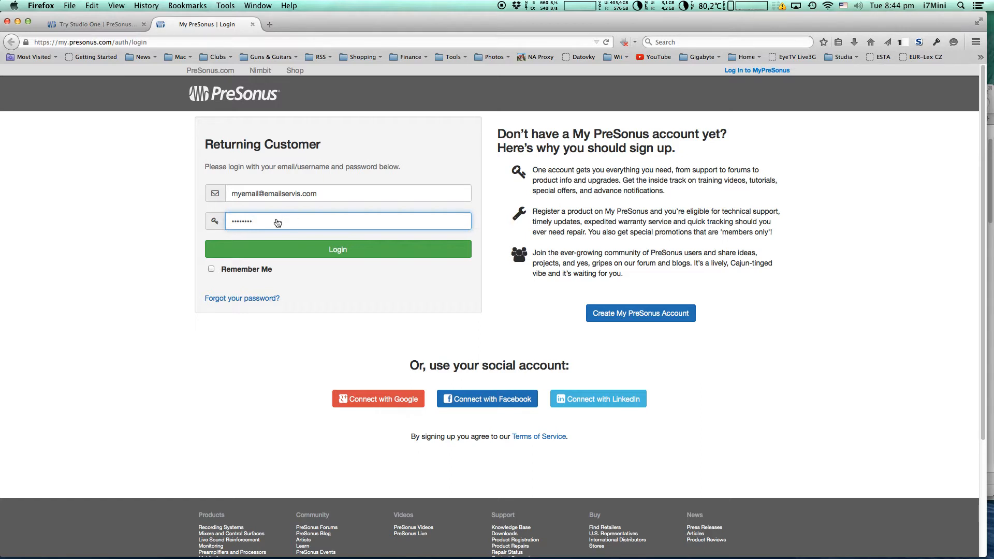
type("•")
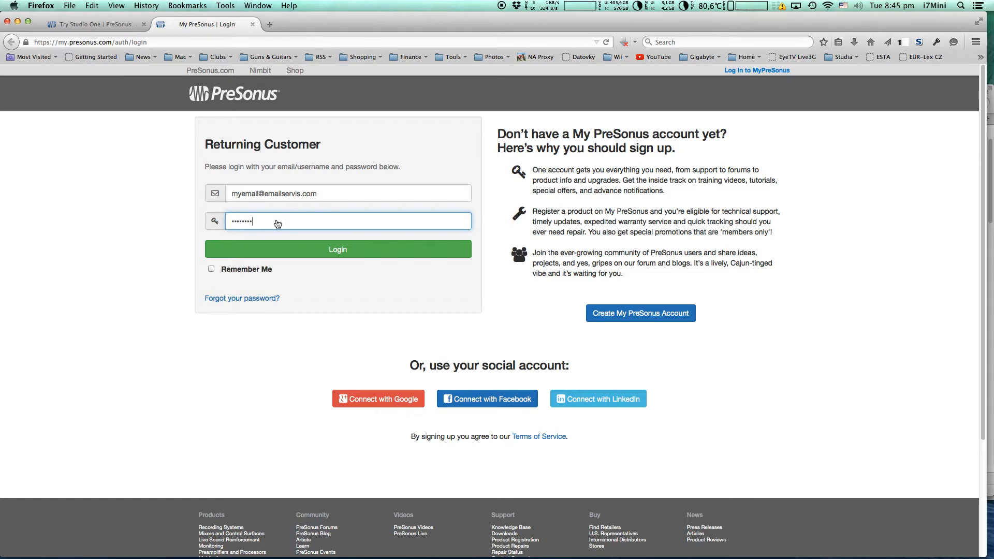
mouse_move(304, 226)
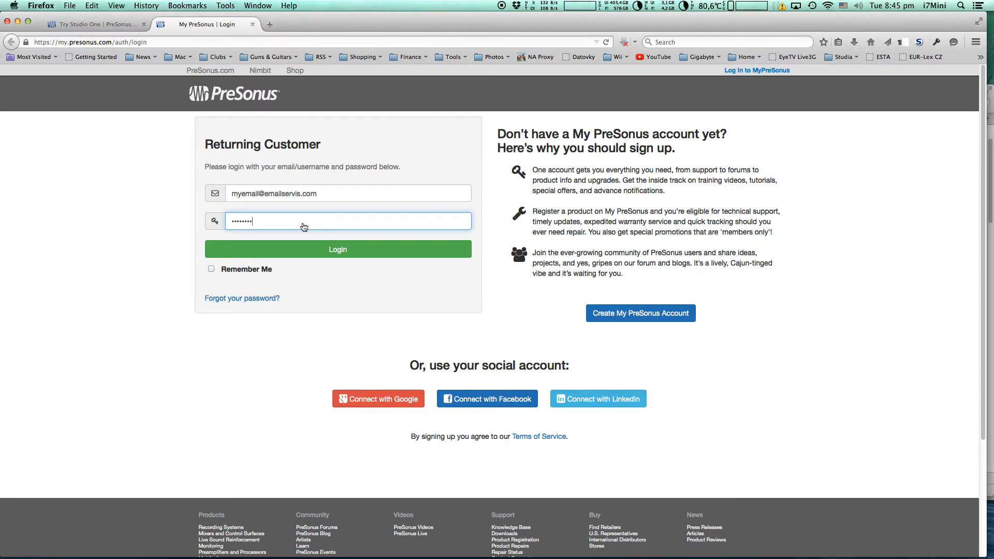
mouse_move(658, 324)
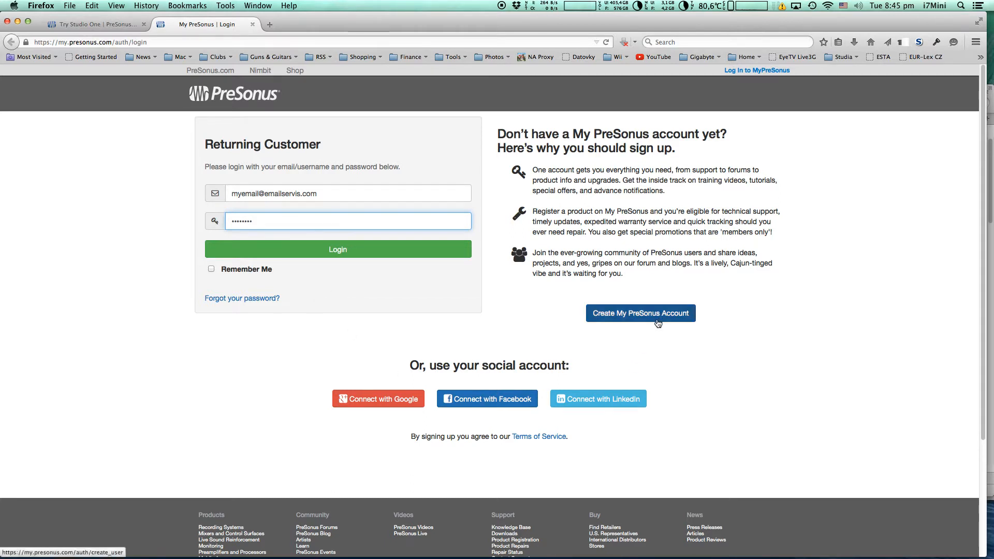
mouse_move(281, 188)
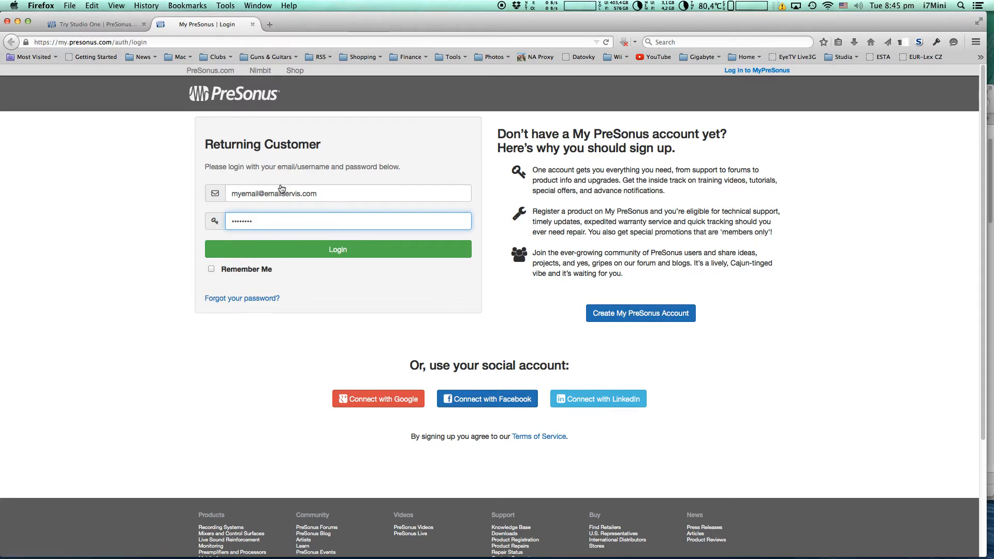
Start a new My PreSonus account with first/last name and American Samoa as country.
left_click(640, 312)
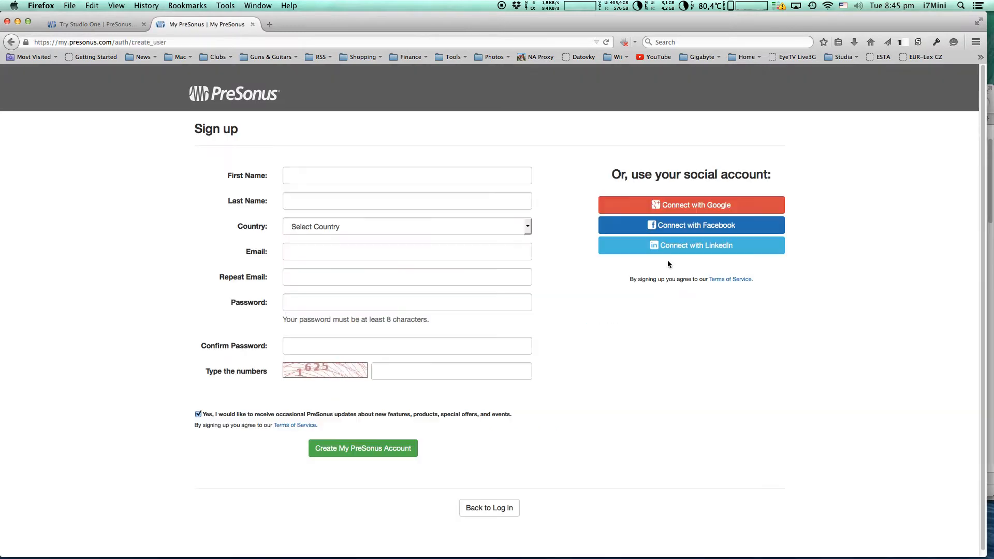
left_click(406, 176)
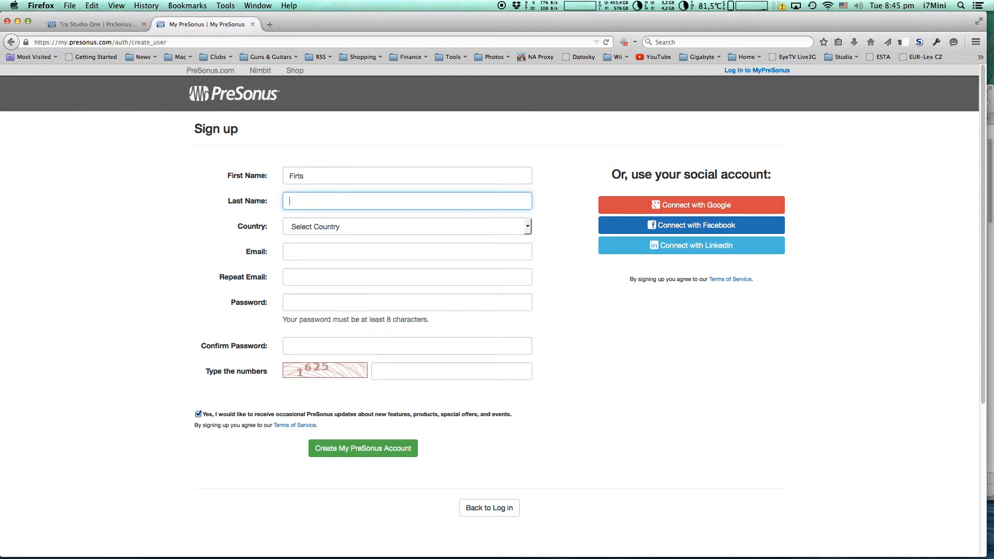
type("Last")
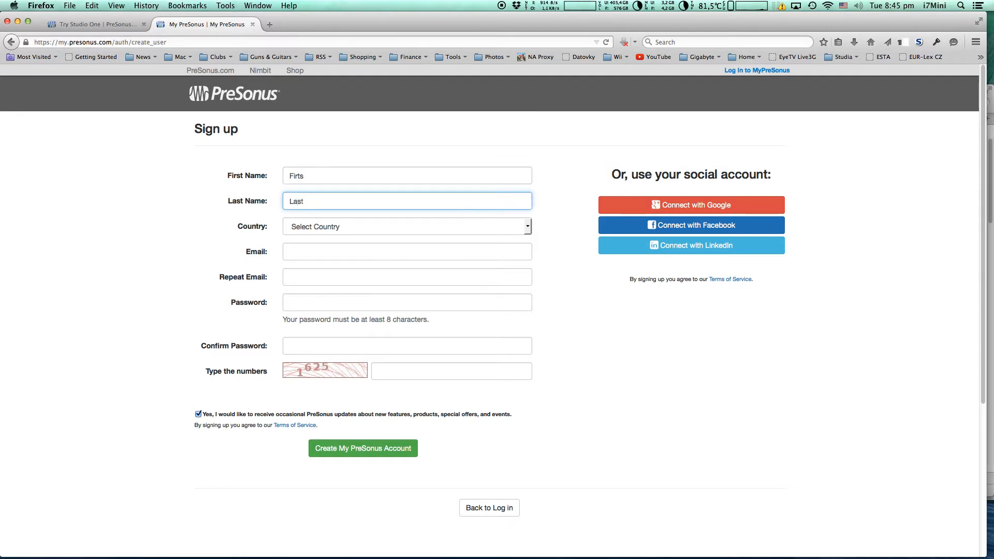
left_click(406, 227)
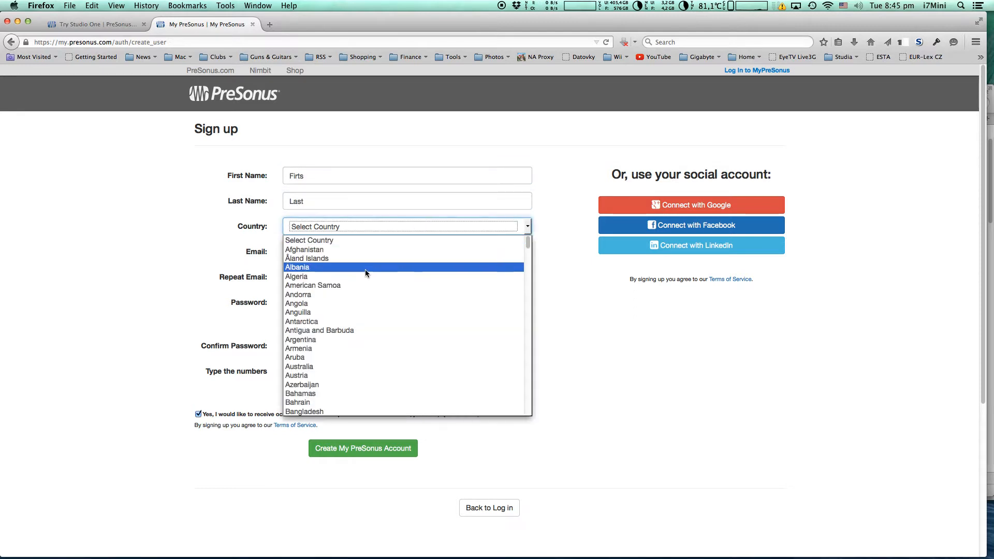
mouse_move(362, 285)
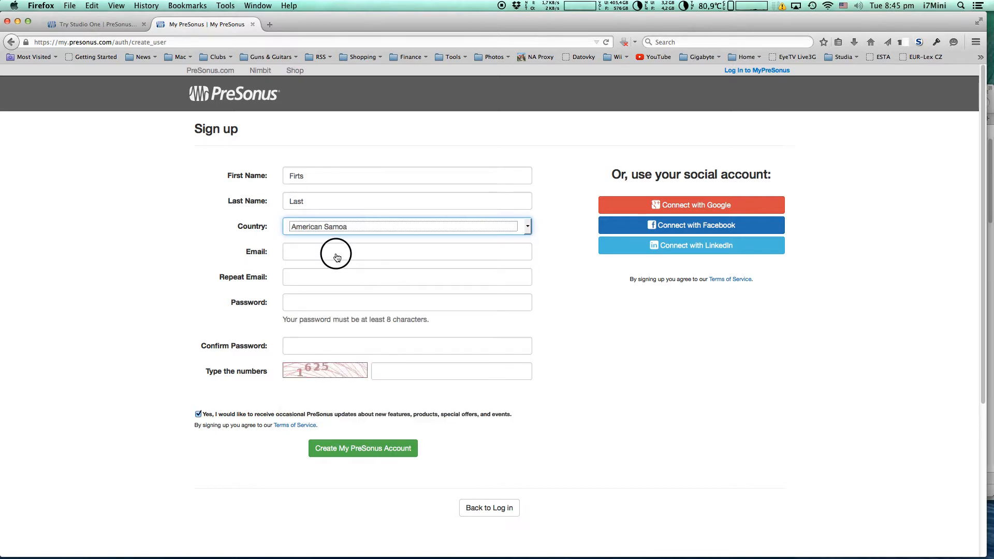
type("email@")
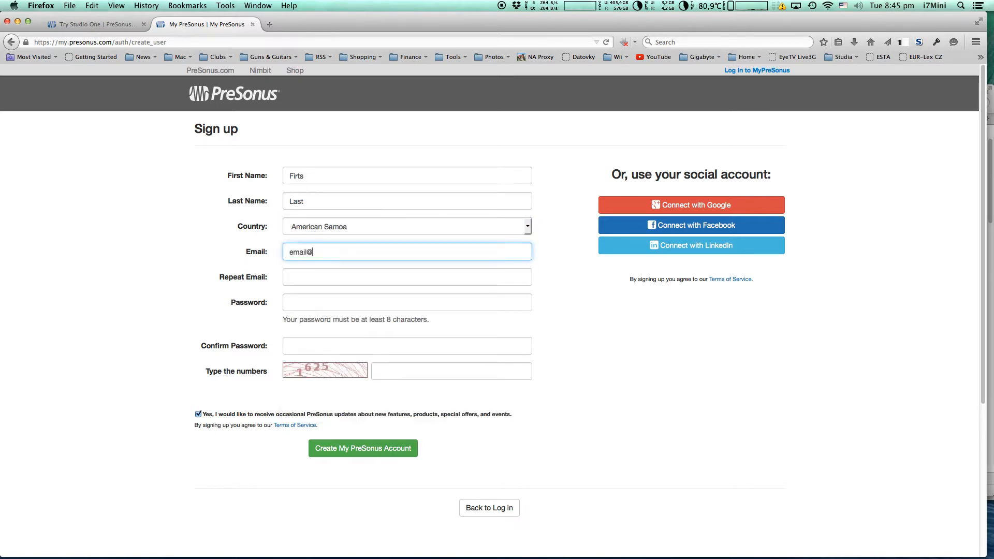
type("email.co")
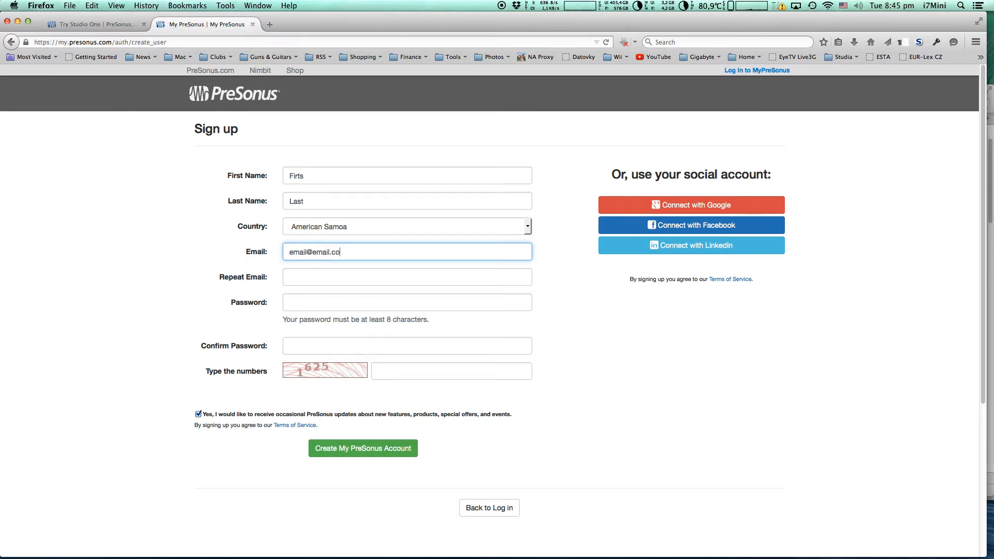
left_click(406, 276)
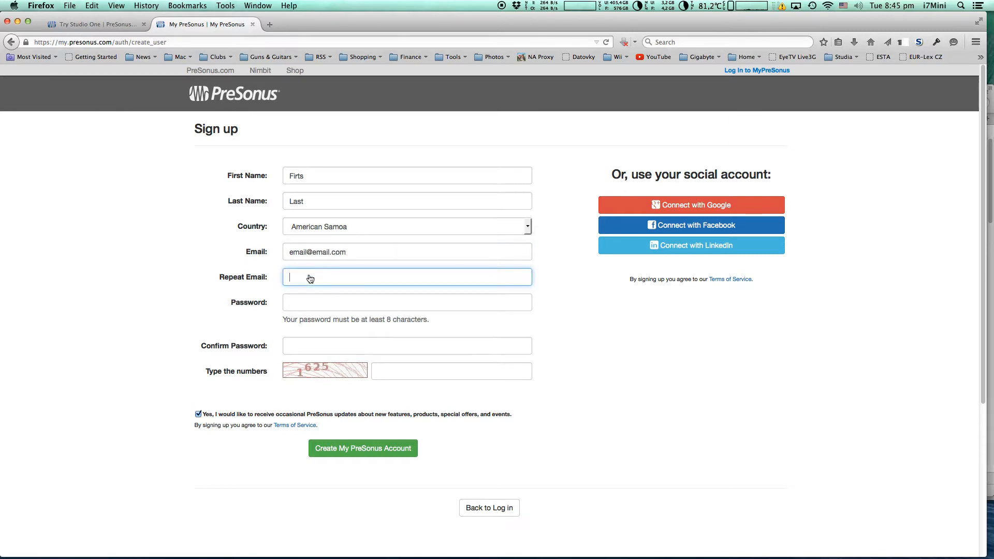
type("email@email.com")
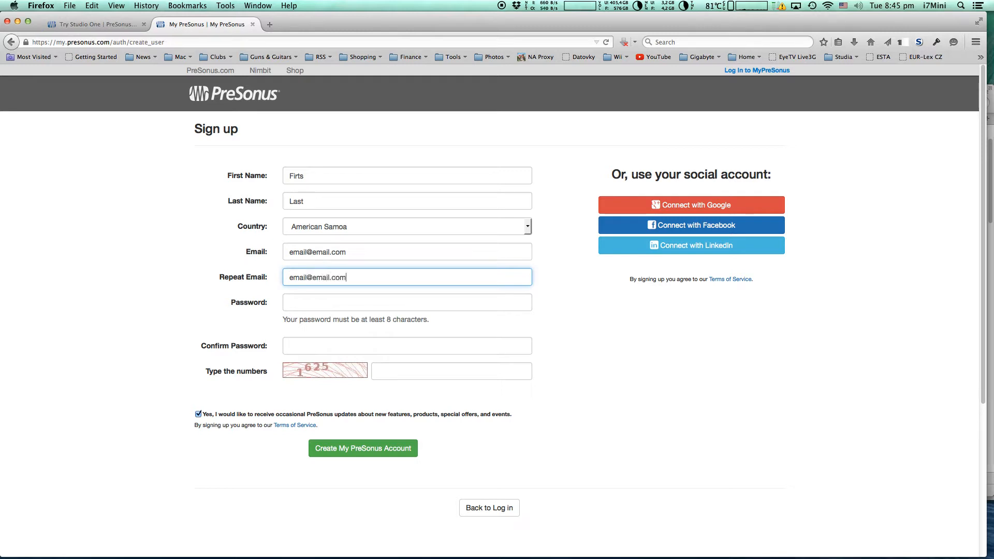
left_click(407, 302)
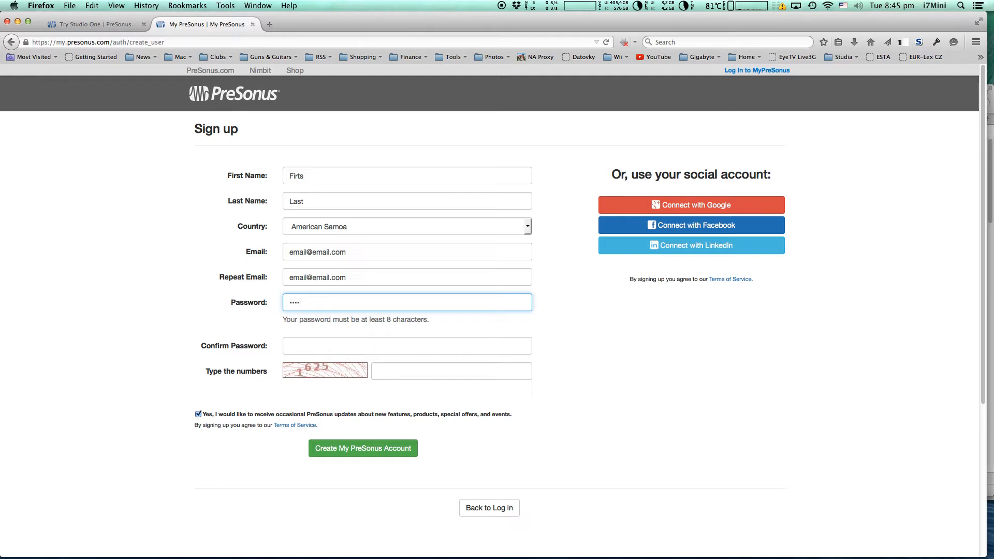
type("password")
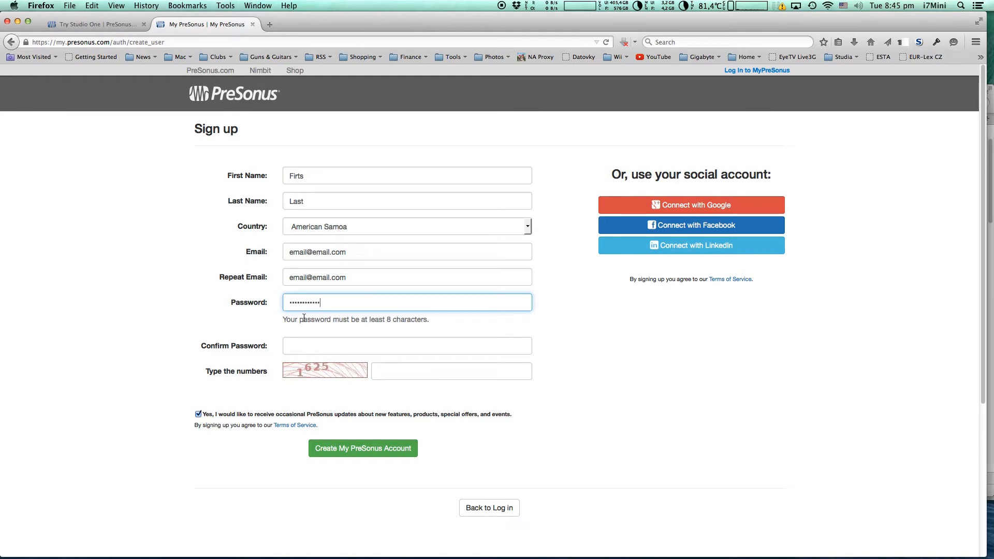
left_click(406, 345)
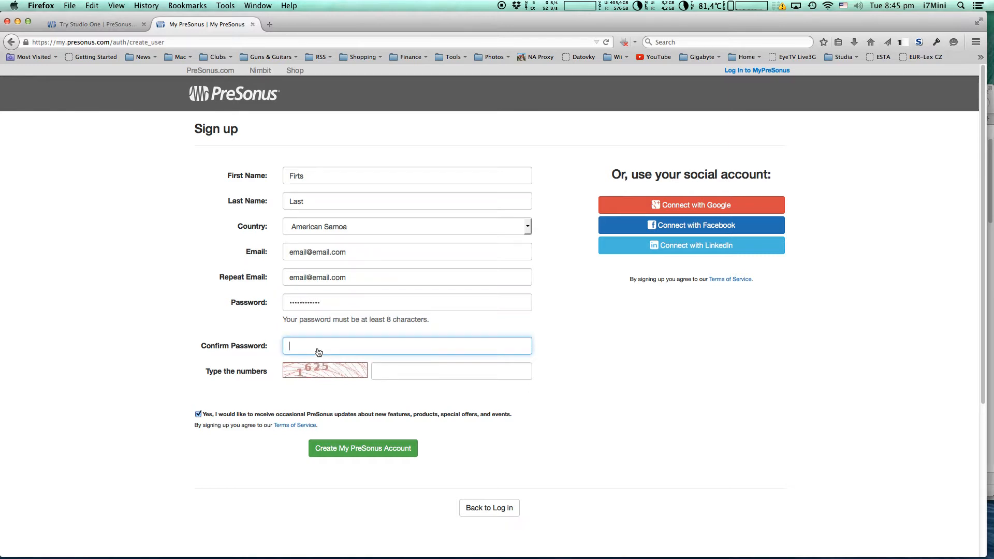
mouse_move(374, 368)
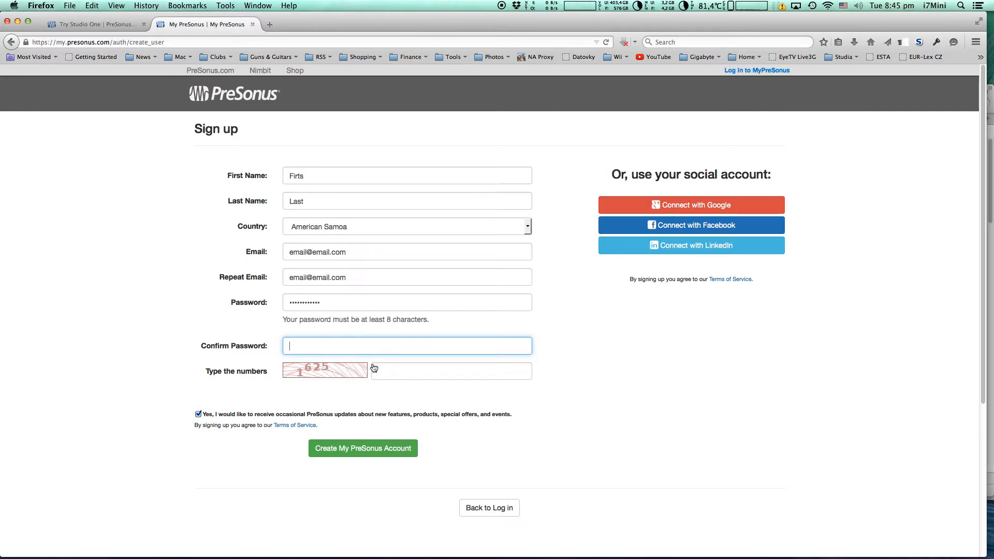
left_click(450, 371)
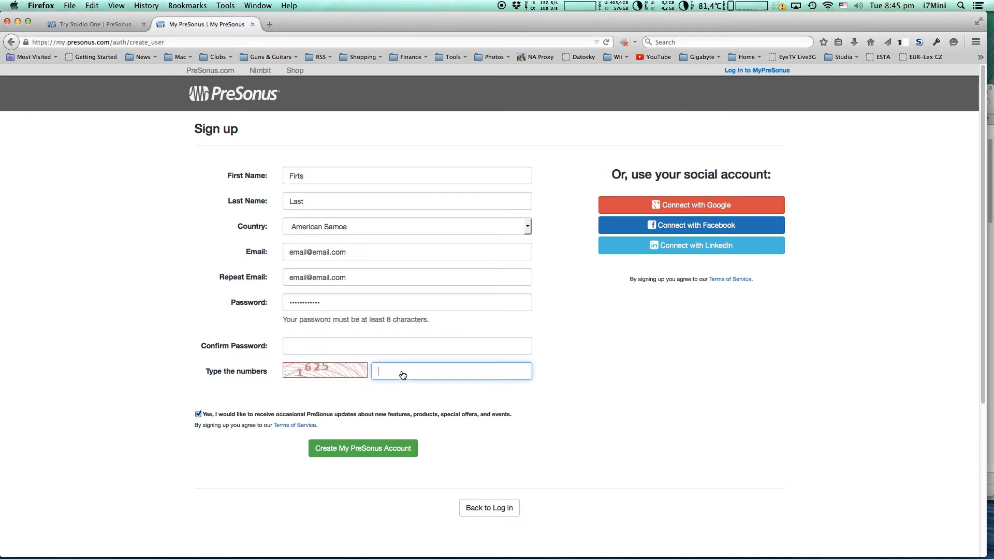
mouse_move(362, 448)
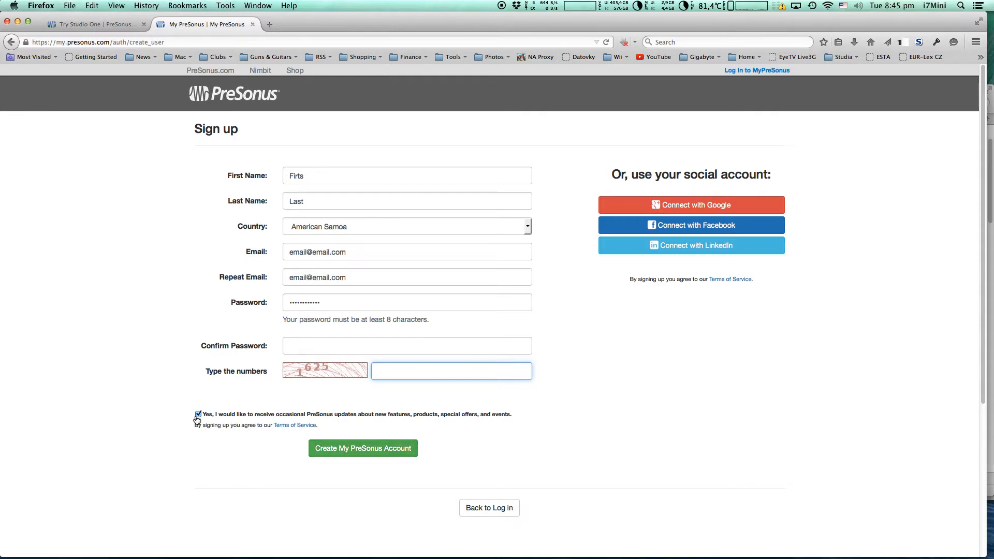
Untick PreSonus update emails and create the My PreSonus account.
left_click(198, 414)
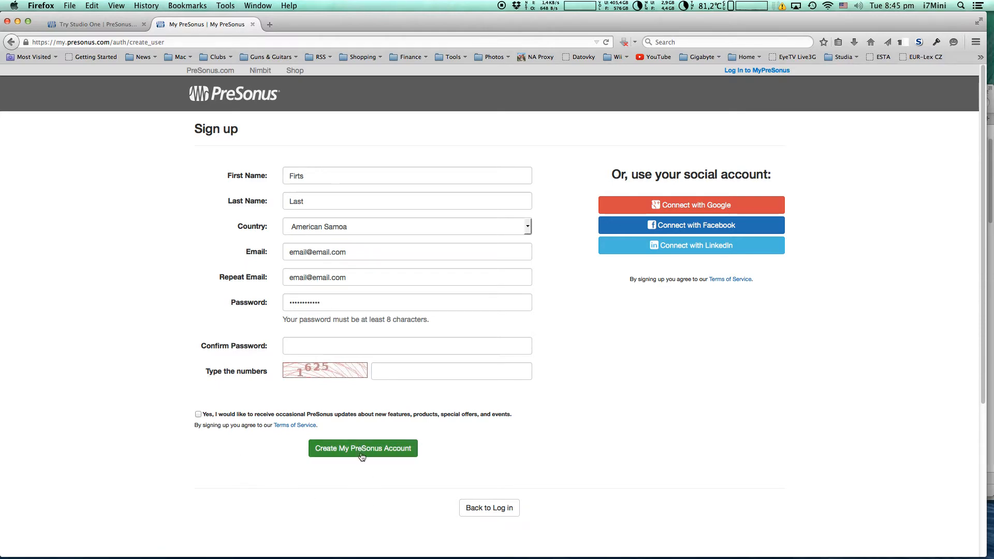
left_click(363, 448)
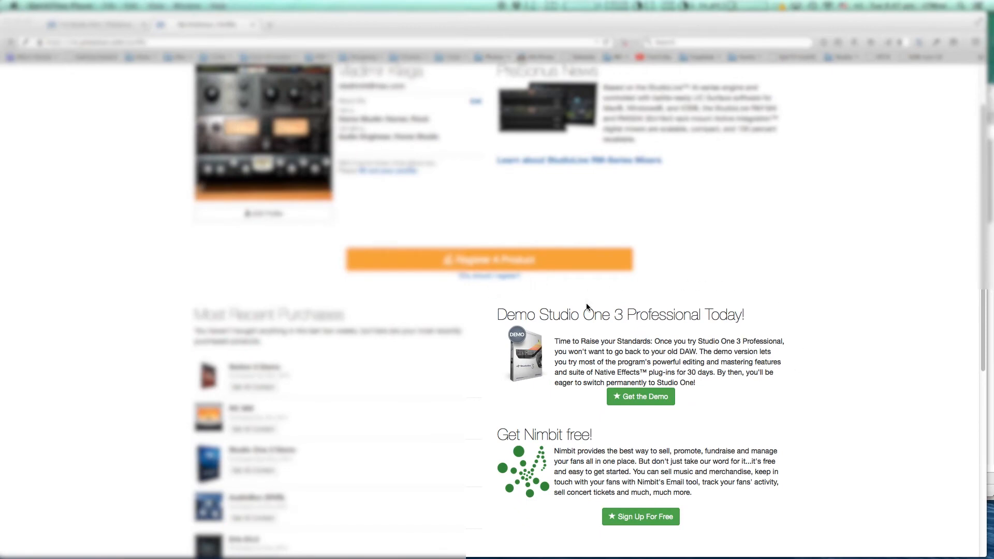
Get the Studio One 3 Professional demo and save the Mac installer to disk.
left_click(641, 396)
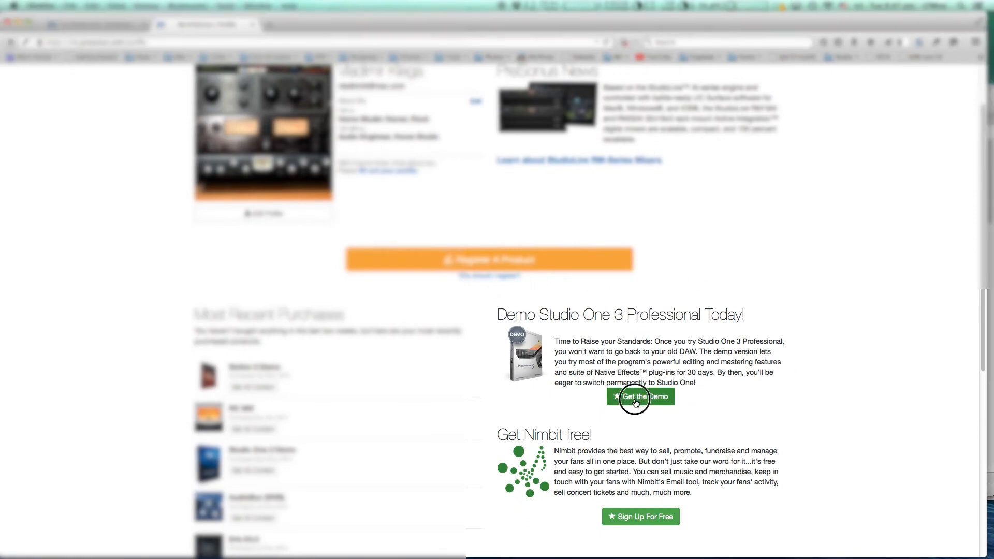
left_click(640, 396)
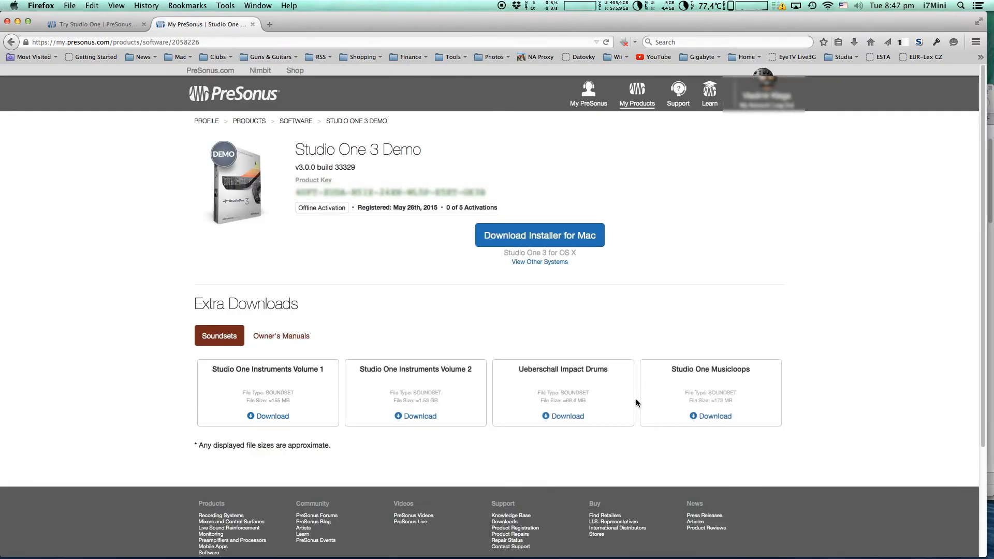
mouse_move(539, 235)
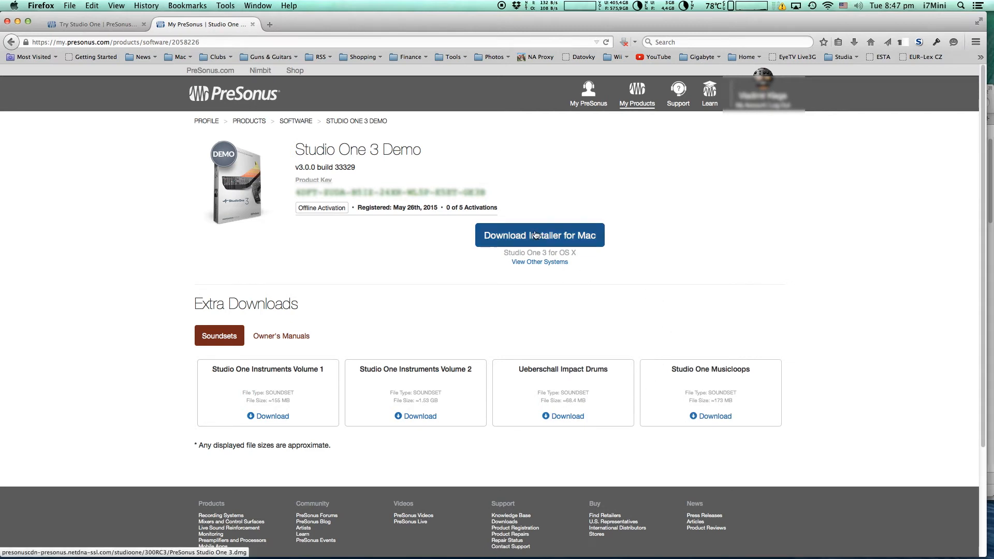
mouse_move(536, 237)
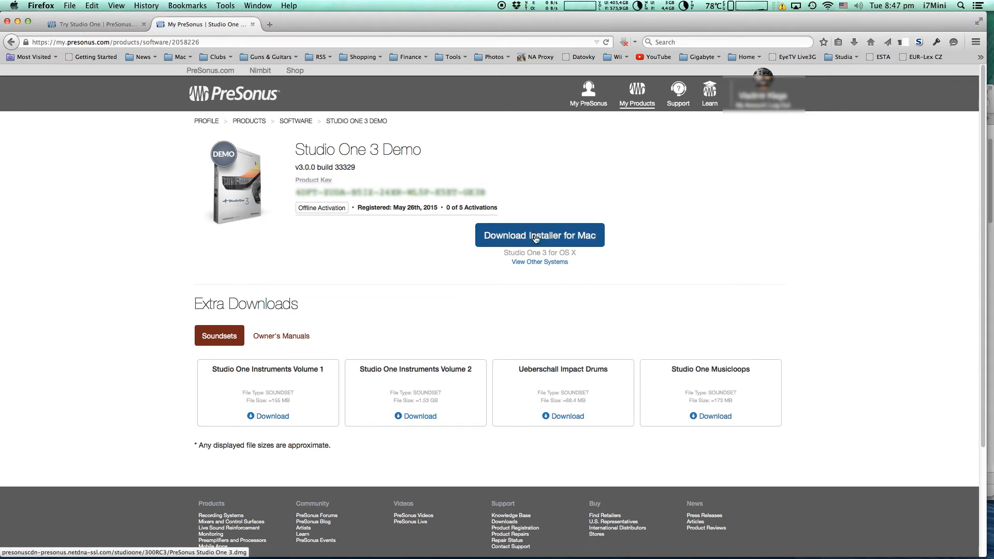
left_click(539, 235)
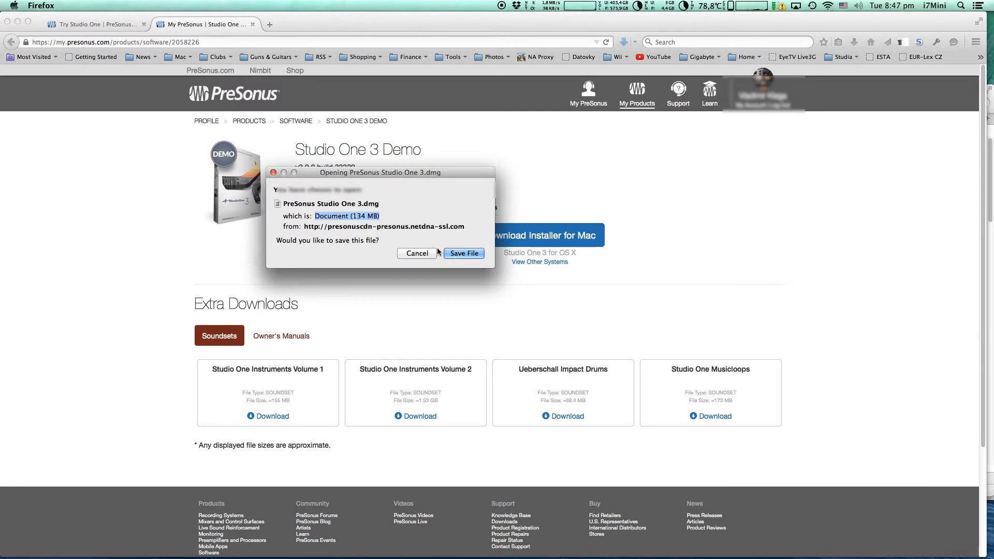
left_click(463, 253)
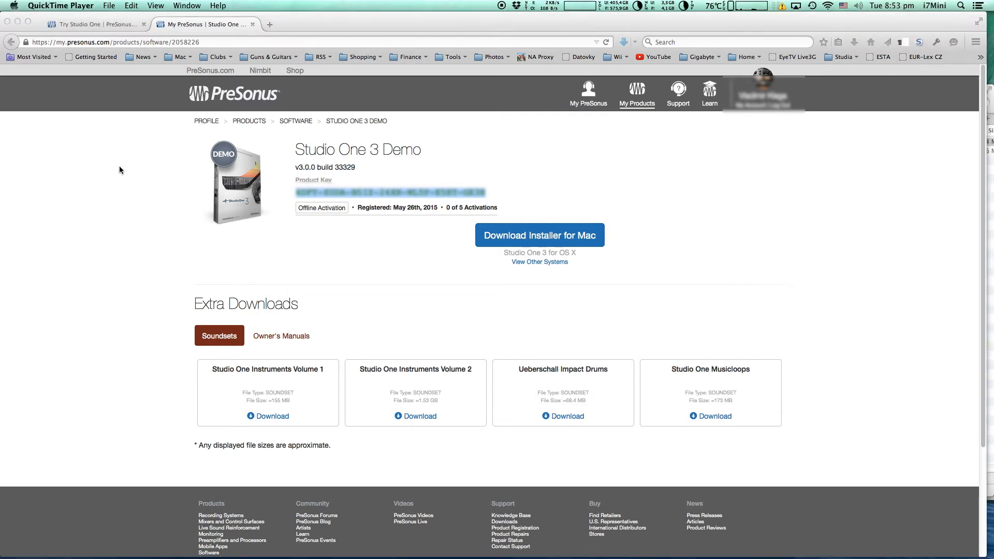
Mount the downloaded PreSonus Studio One 3 disk image from Downloads.
left_click(854, 42)
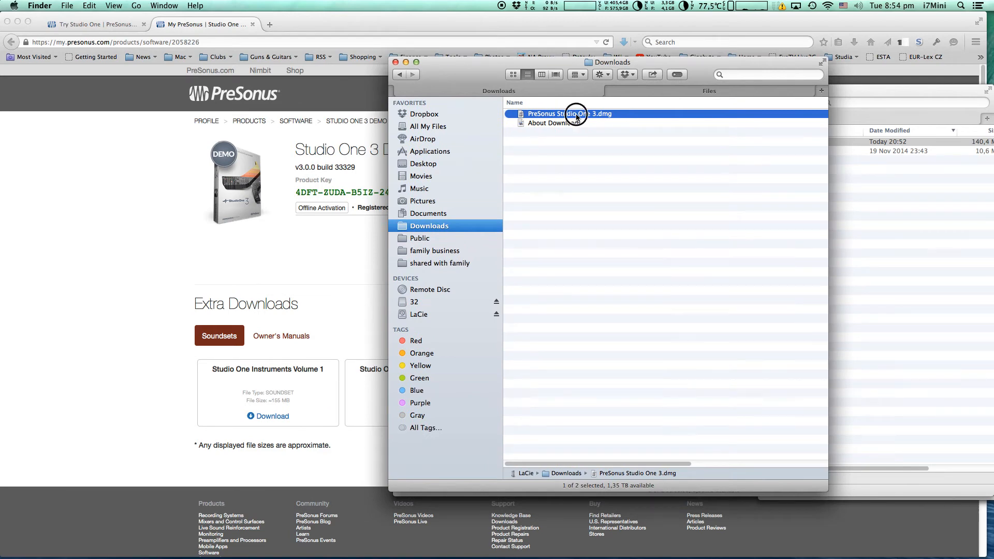
double_click(568, 113)
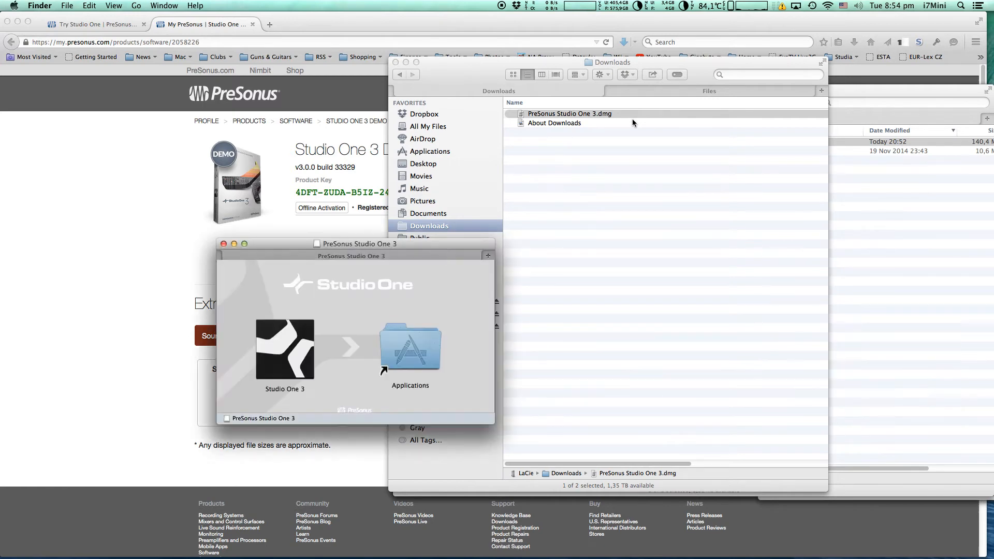
mouse_move(329, 344)
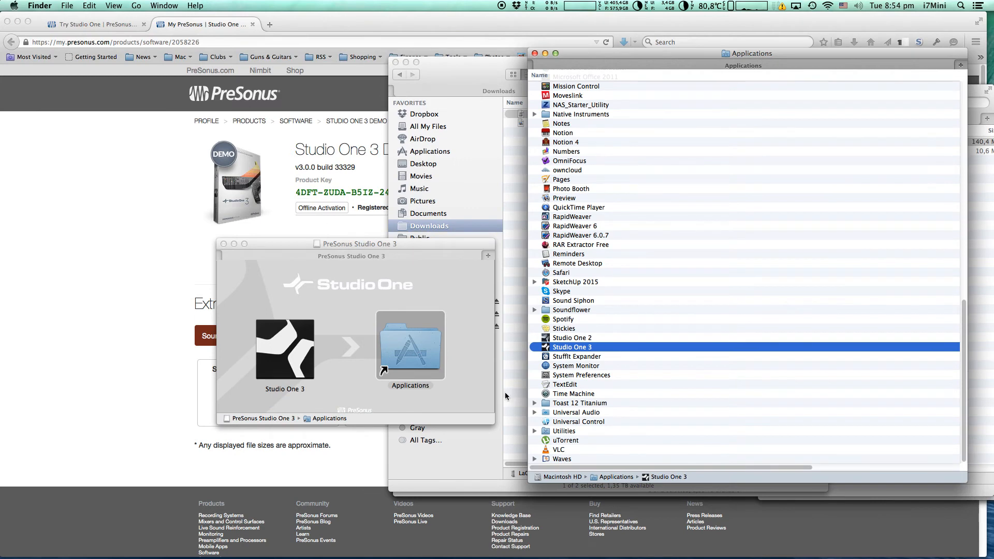
mouse_move(606, 350)
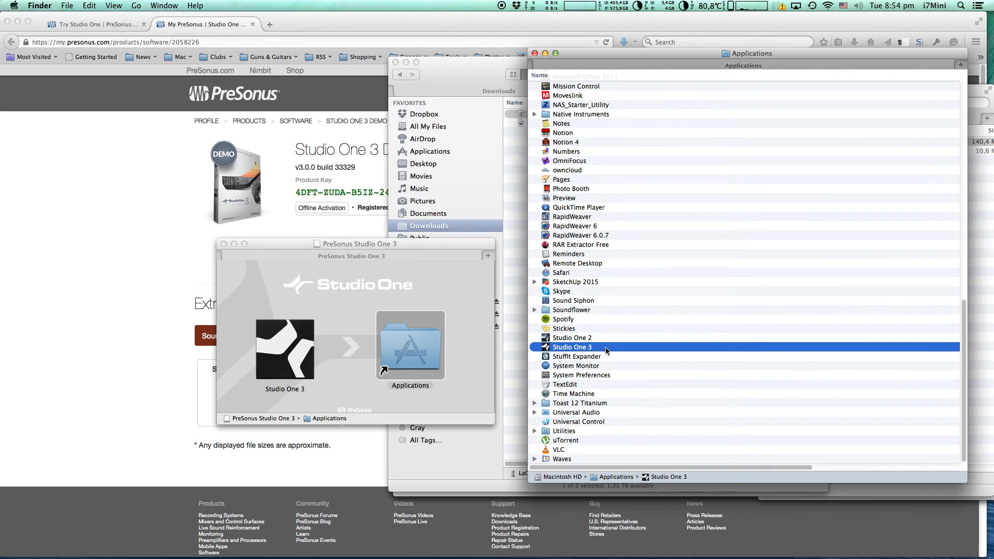
mouse_move(608, 352)
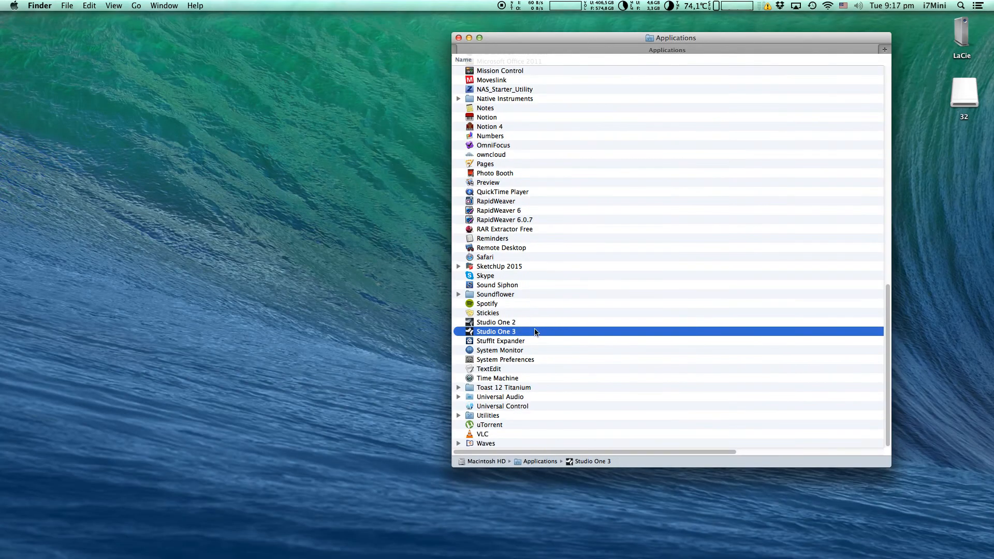
Launch Studio One 3 from the Applications folder to its start page.
double_click(496, 331)
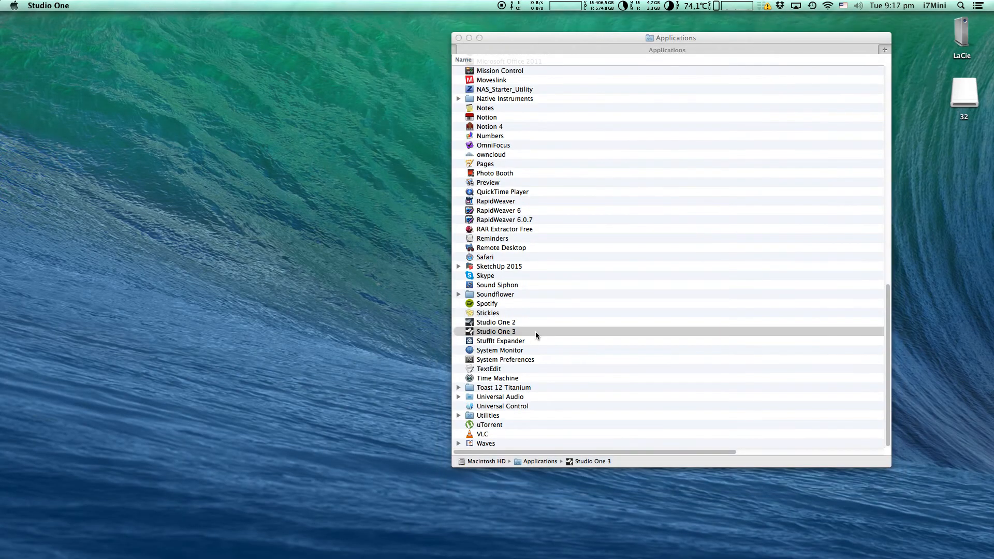
double_click(496, 331)
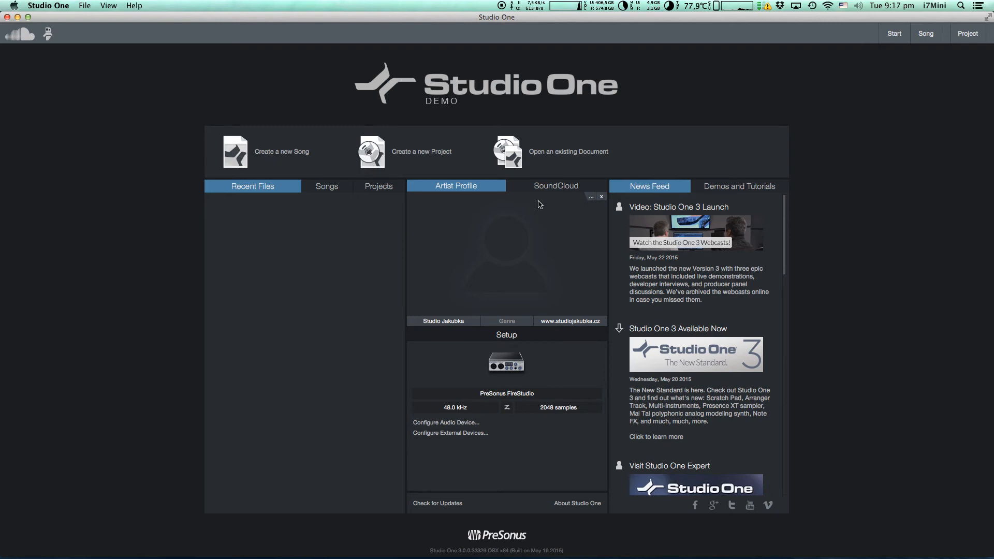
mouse_move(522, 201)
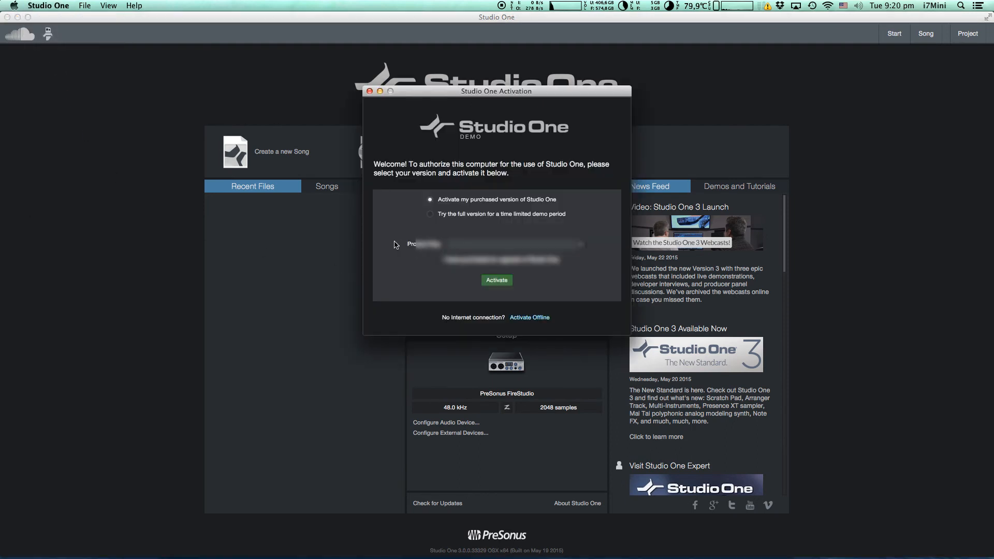
mouse_move(551, 204)
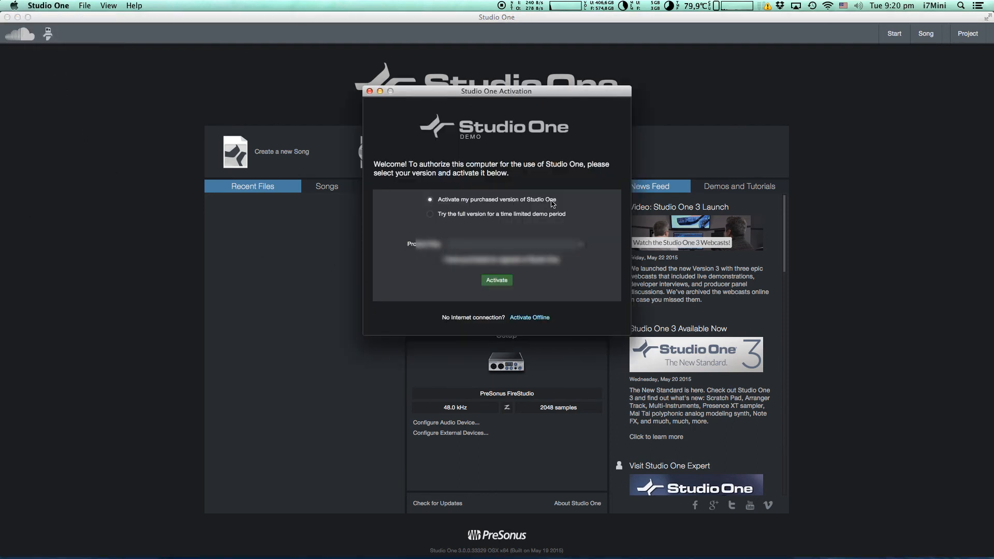
mouse_move(547, 218)
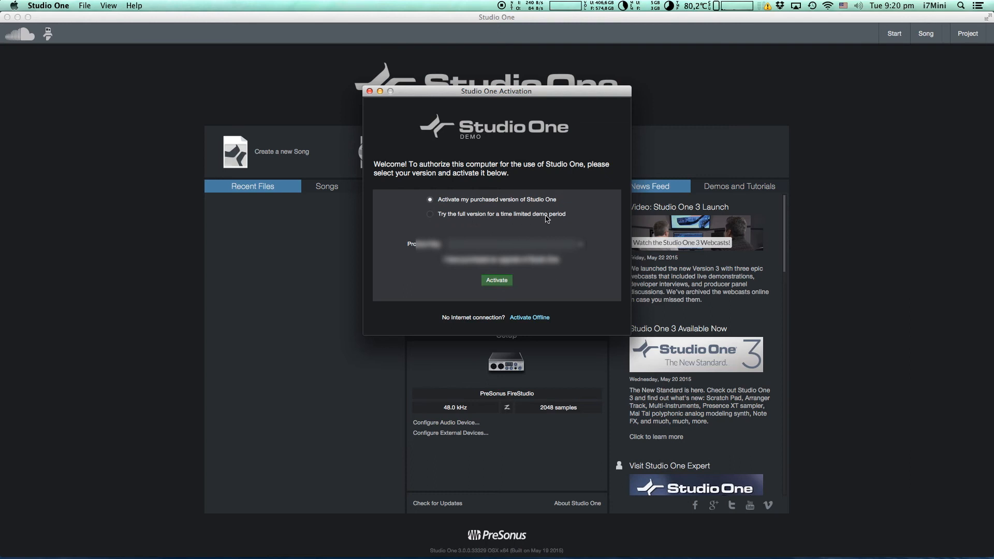
mouse_move(434, 217)
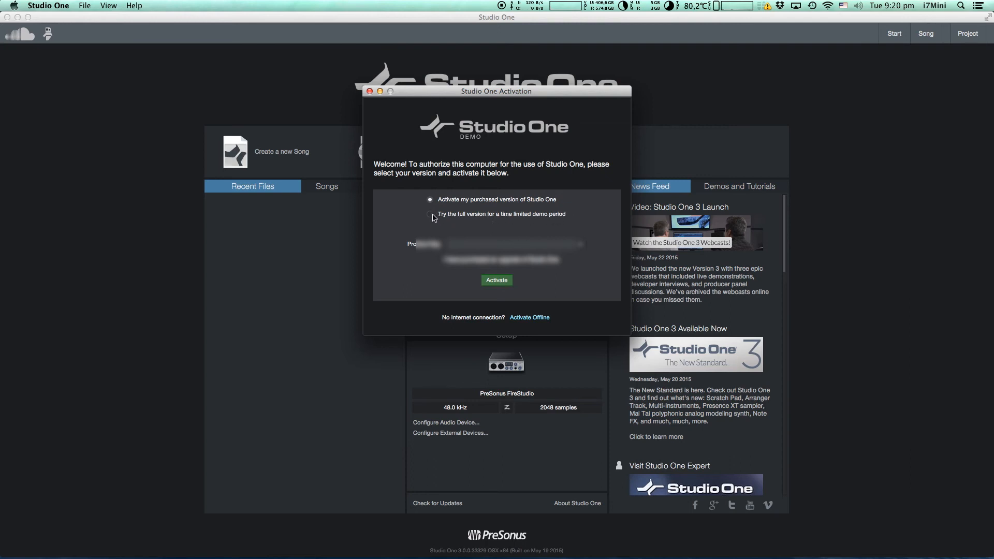
Activate Studio One as a purchased version with the product key and dismiss the confirmation.
left_click(430, 214)
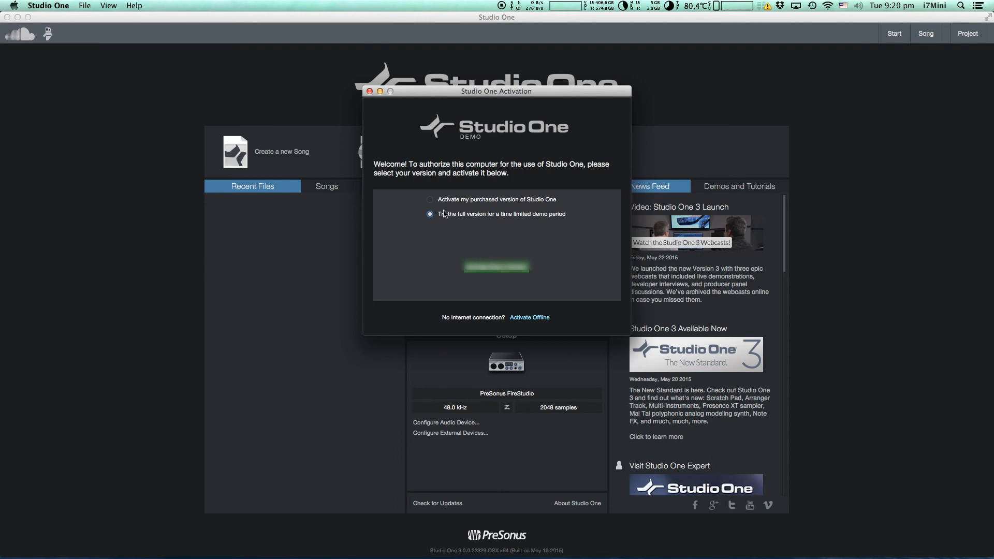
left_click(430, 199)
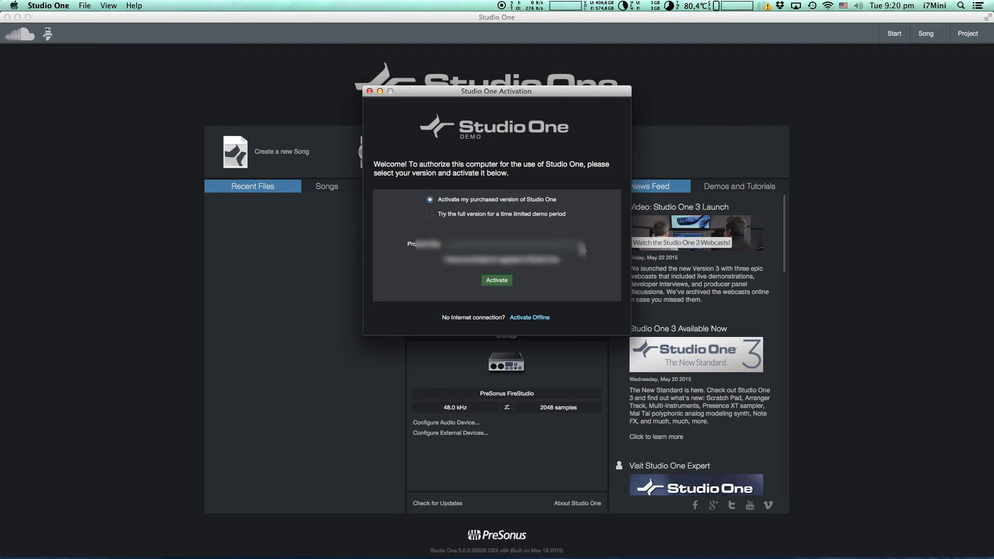
triple_click(514, 255)
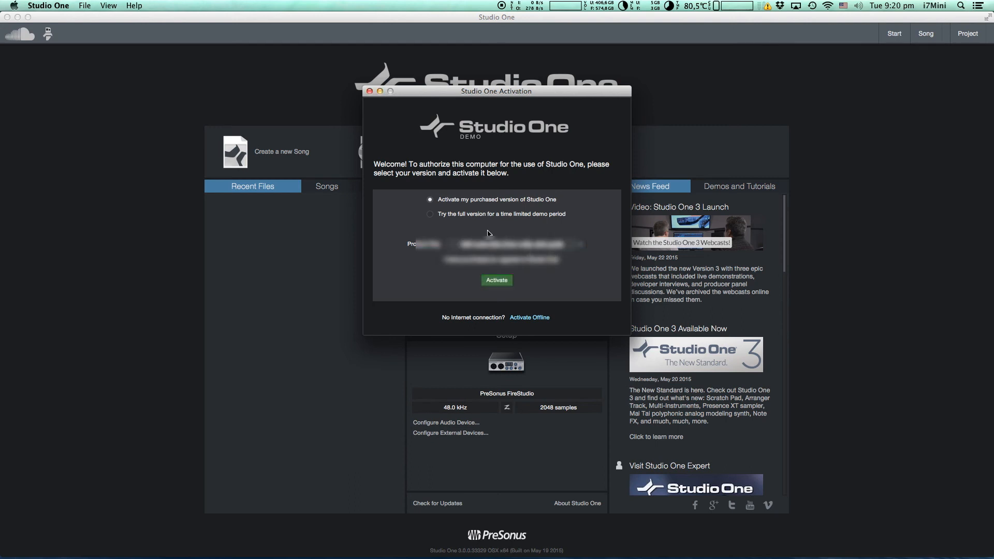
mouse_move(502, 308)
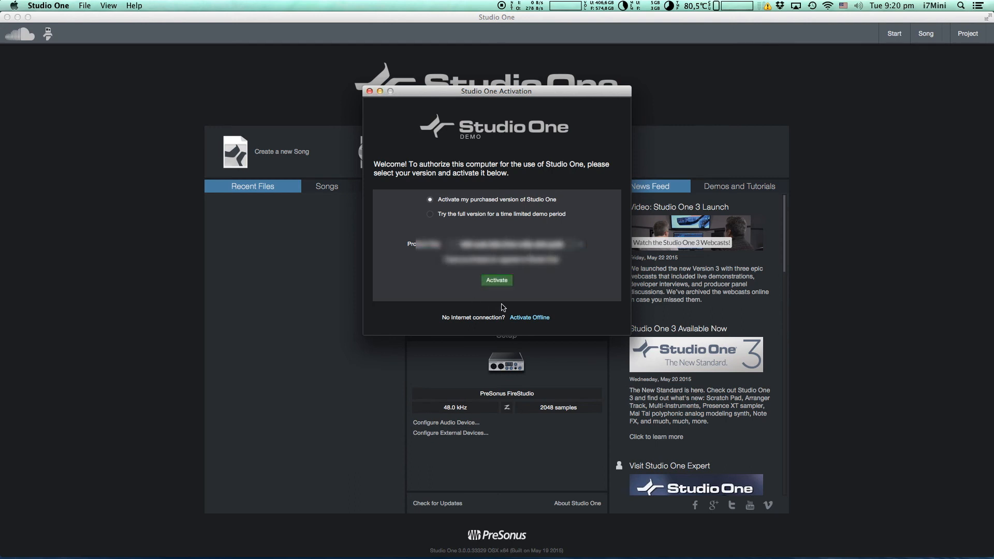
mouse_move(497, 283)
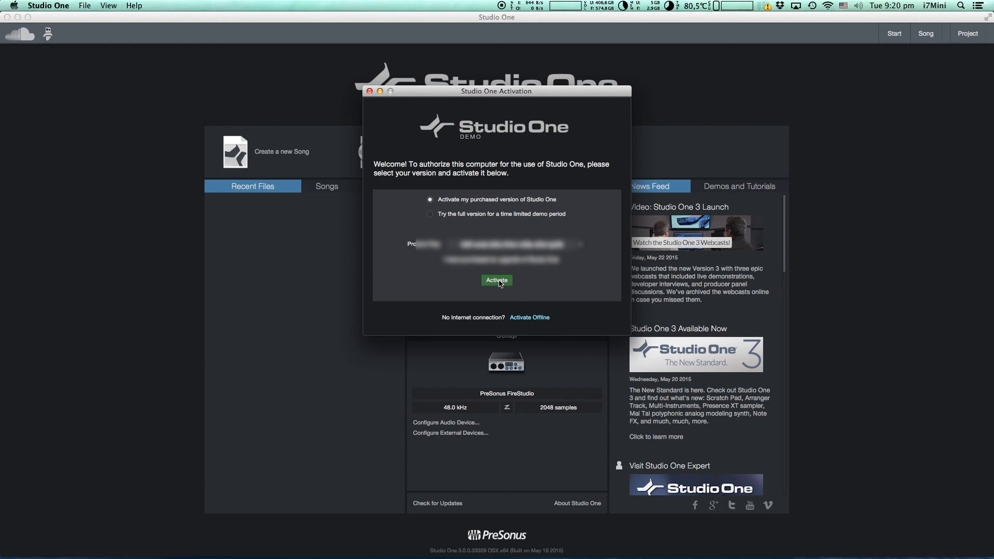
left_click(497, 280)
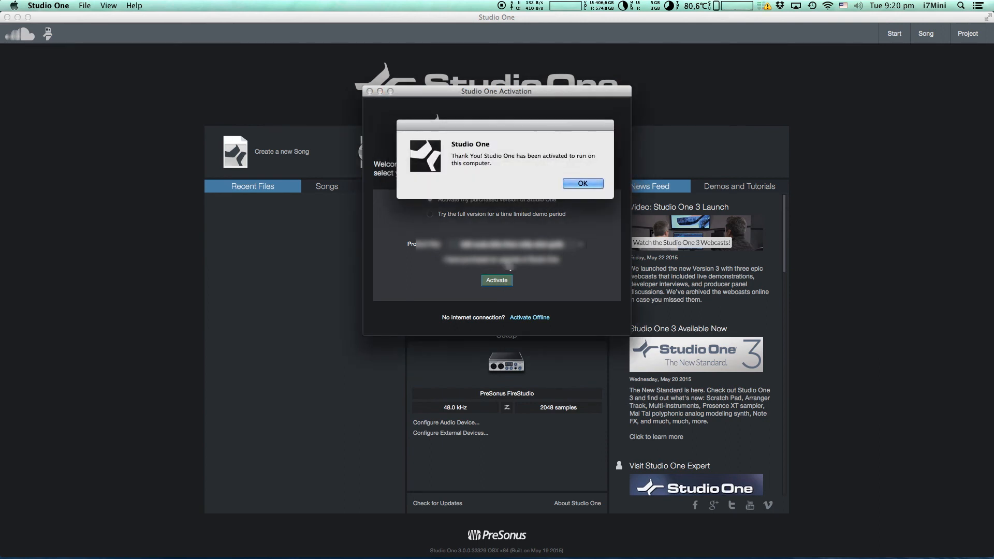
left_click(581, 183)
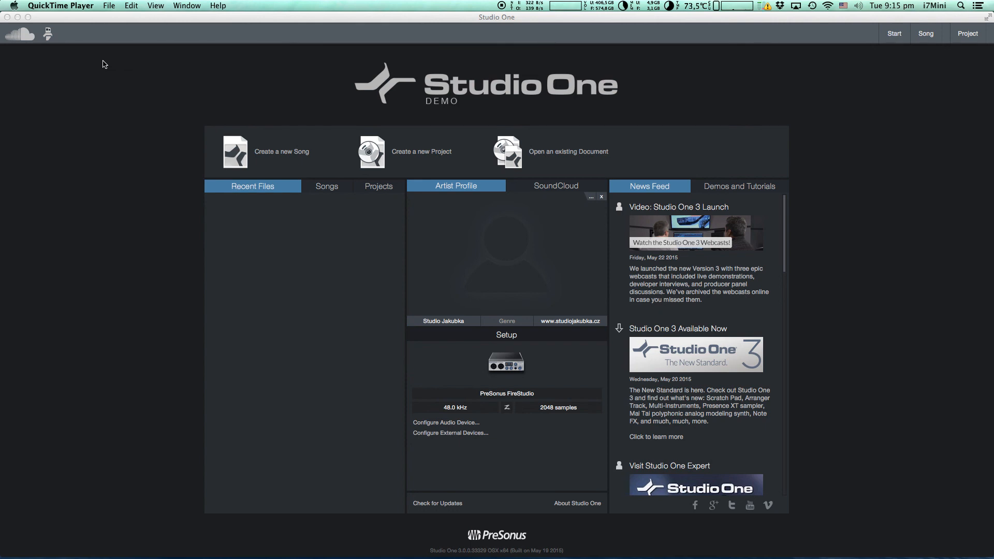
Create a new Empty Song titled 'My first S1 V3 song'.
left_click(281, 152)
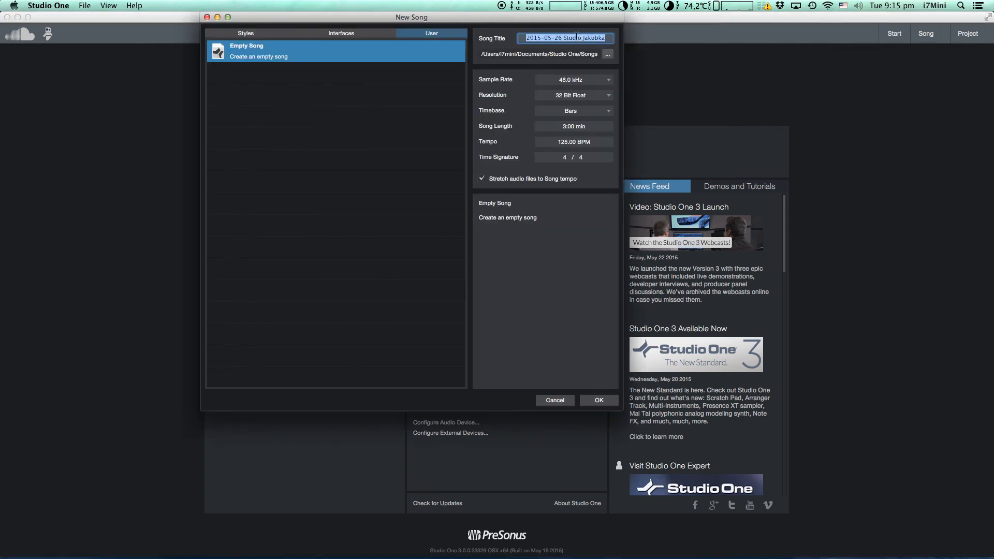
type("My first S")
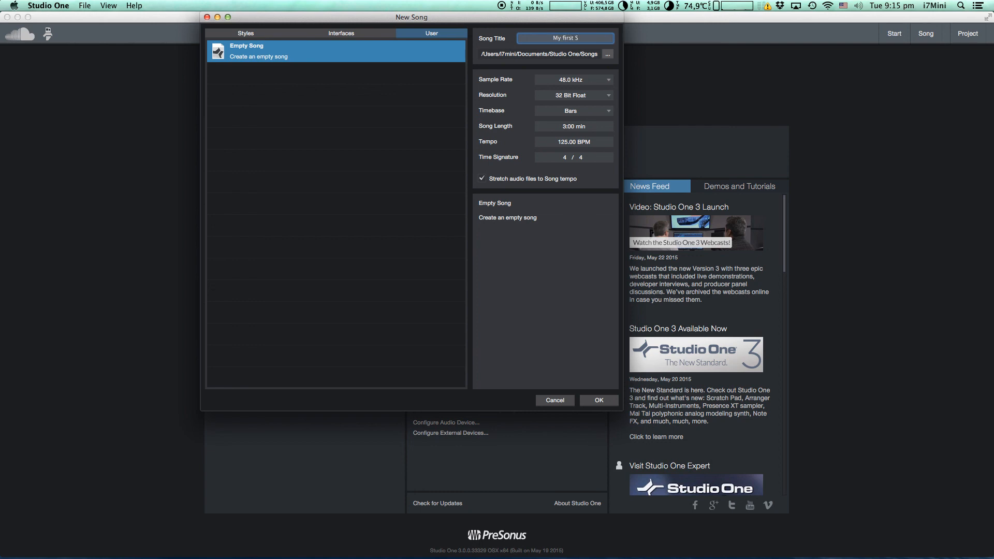
type("1 V")
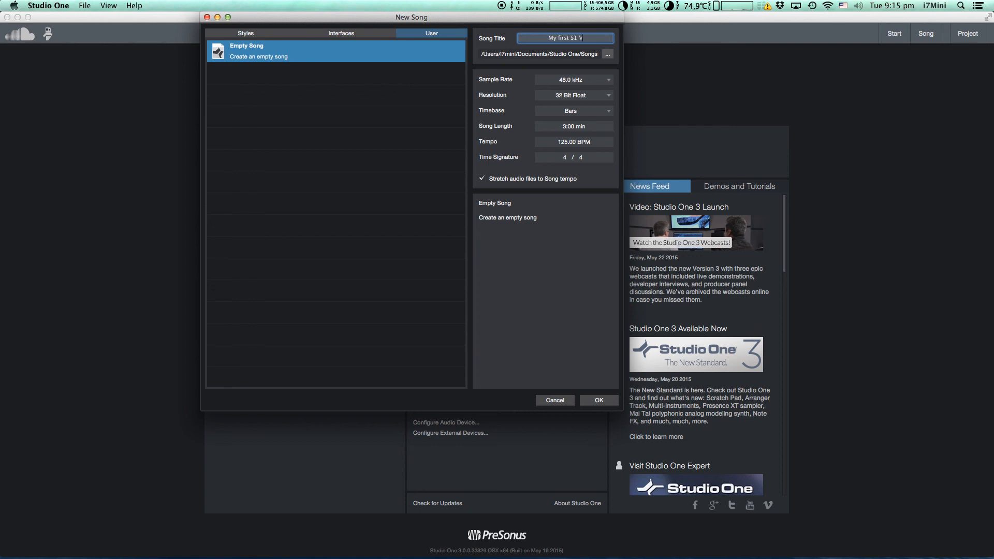
type("3 song")
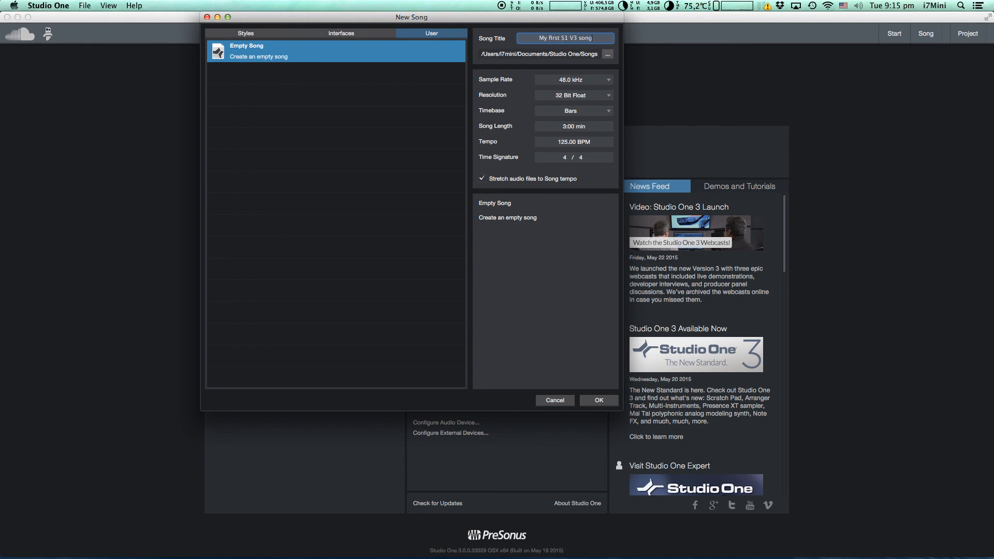
mouse_move(538, 82)
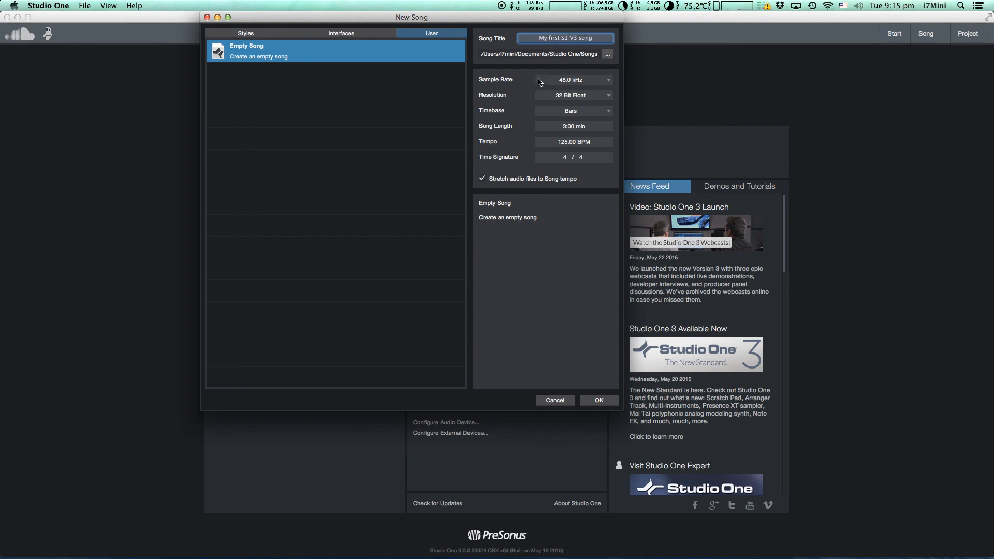
mouse_move(587, 327)
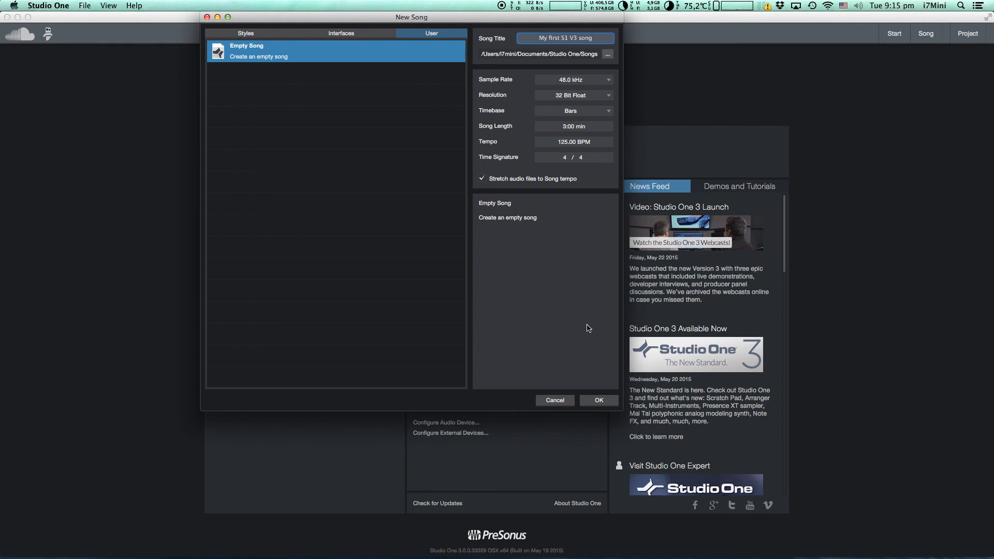
left_click(597, 400)
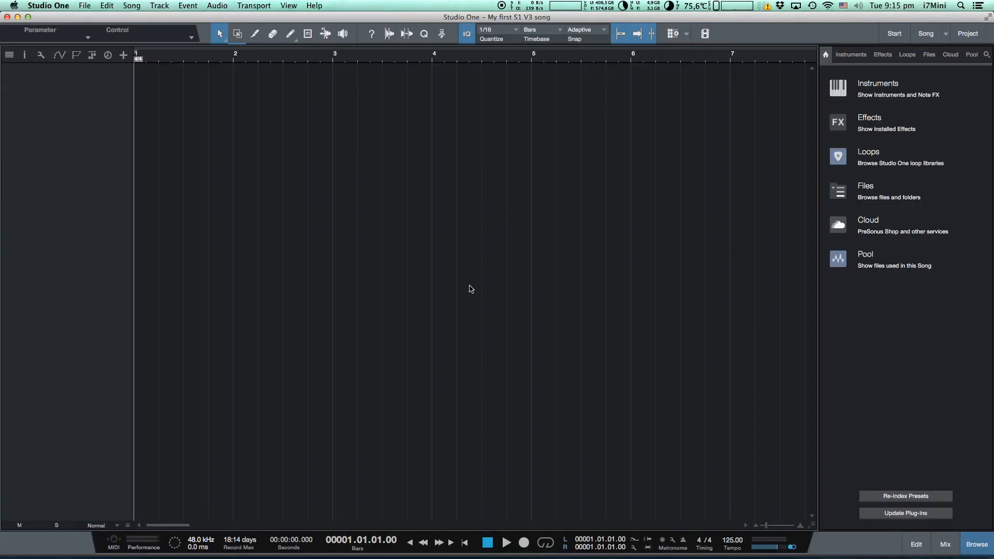